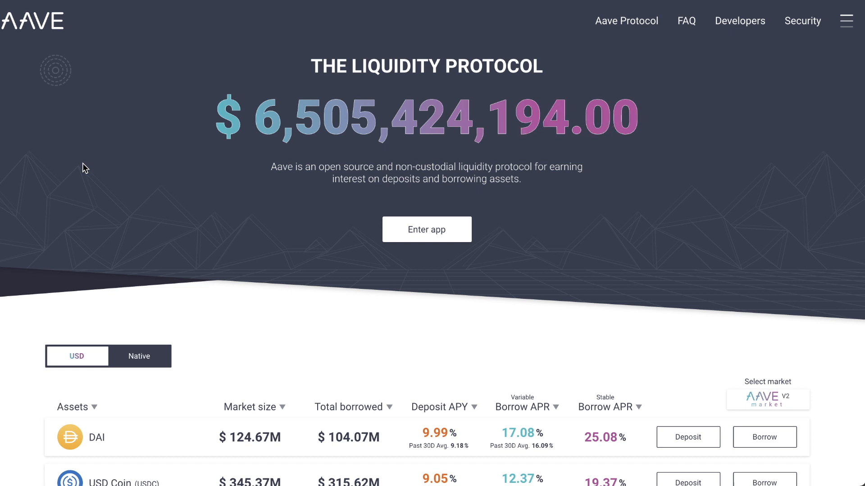
mouse_move(508, 34)
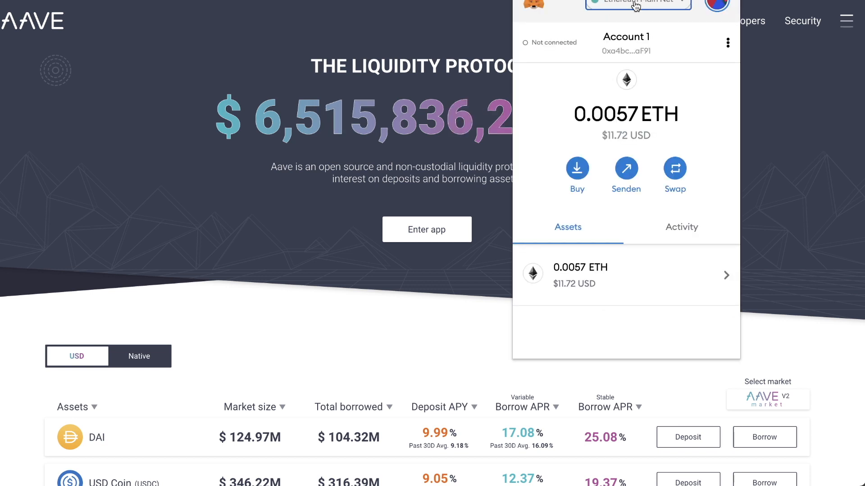
Step: Open the MetaMask wallet over the Aave landing page to list its networks, with Ethereum Main Net checked
click(636, 5)
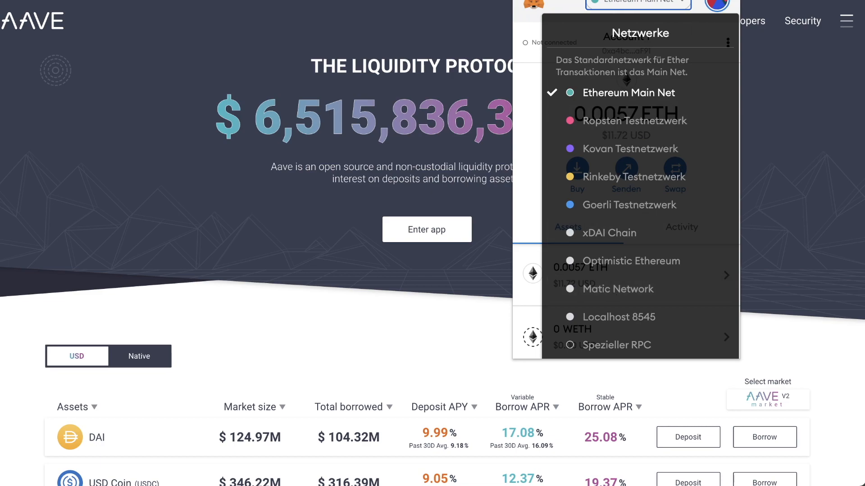
Step: Check the Matic Wallet v2 balance on Matic mainnet: 0.03 PoS-WETH worth $59.63
click(614, 288)
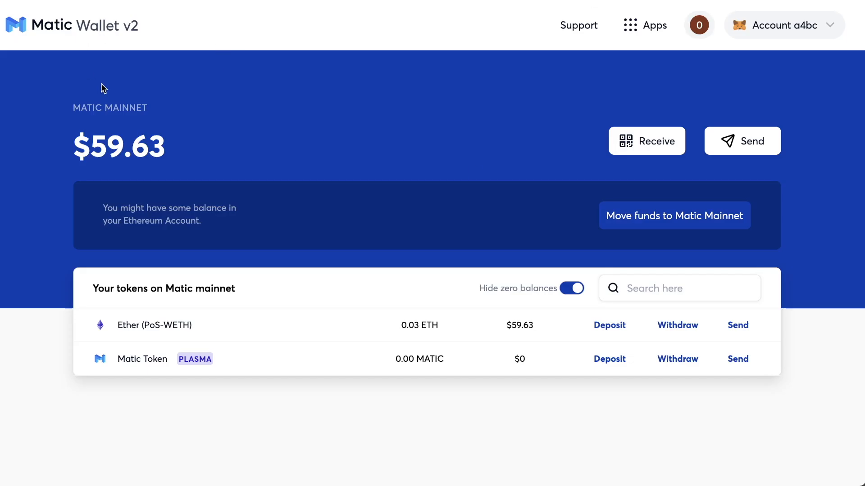
mouse_move(22, 25)
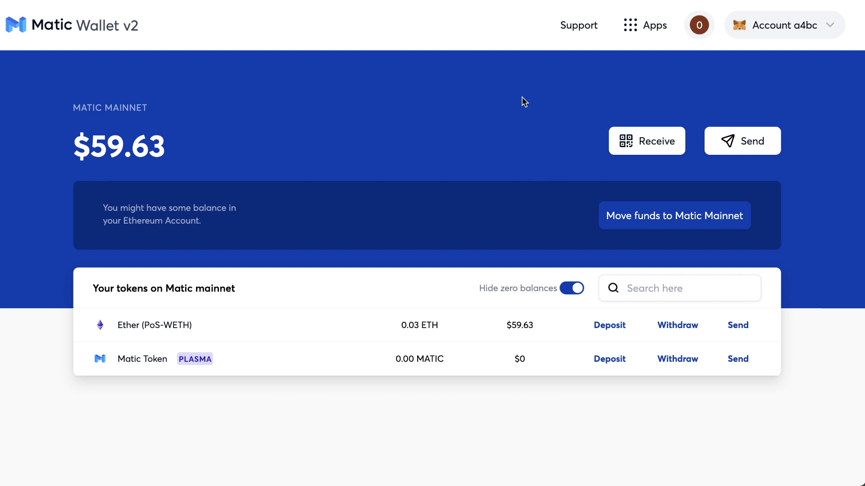
mouse_move(64, 46)
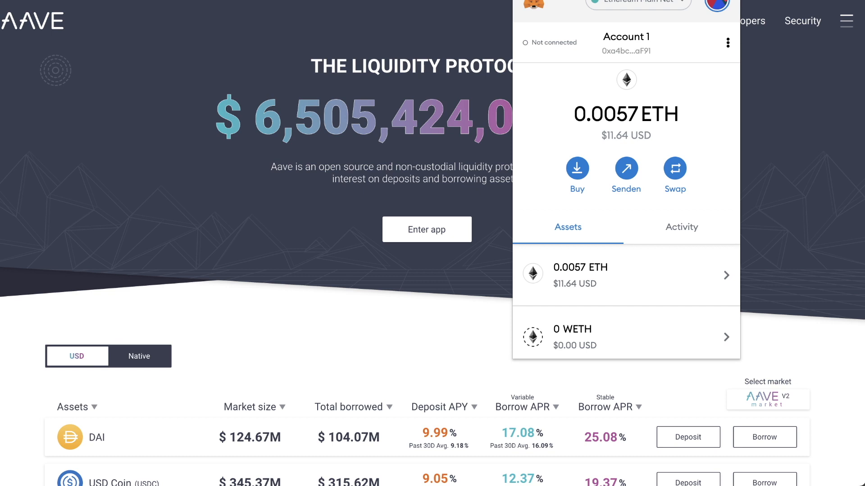
Step: Dismiss the MetaMask network list and enter the Aave app on the Polygon market
click(637, 6)
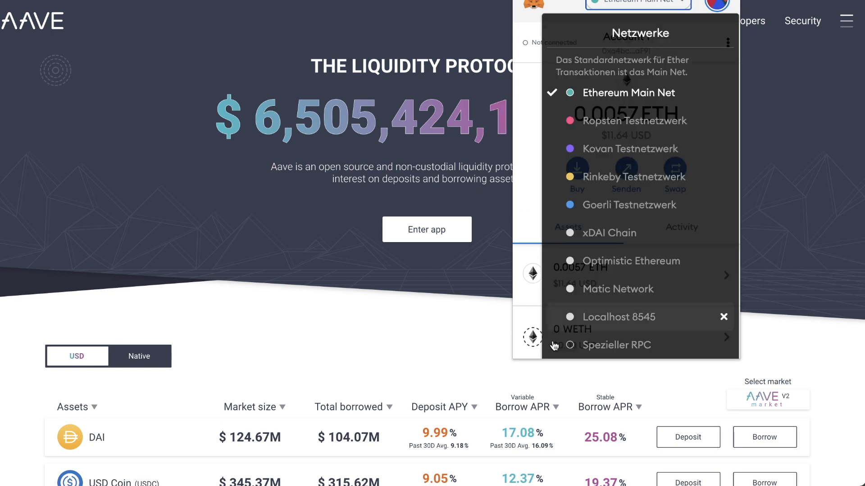
click(613, 288)
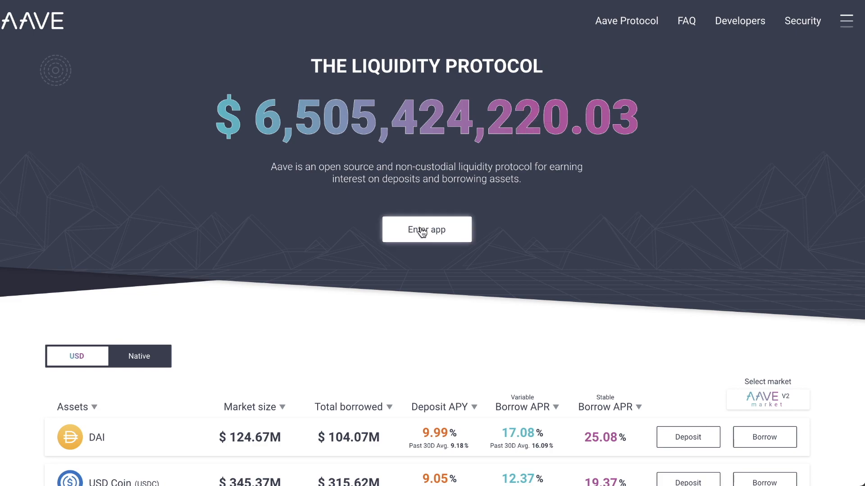
click(426, 229)
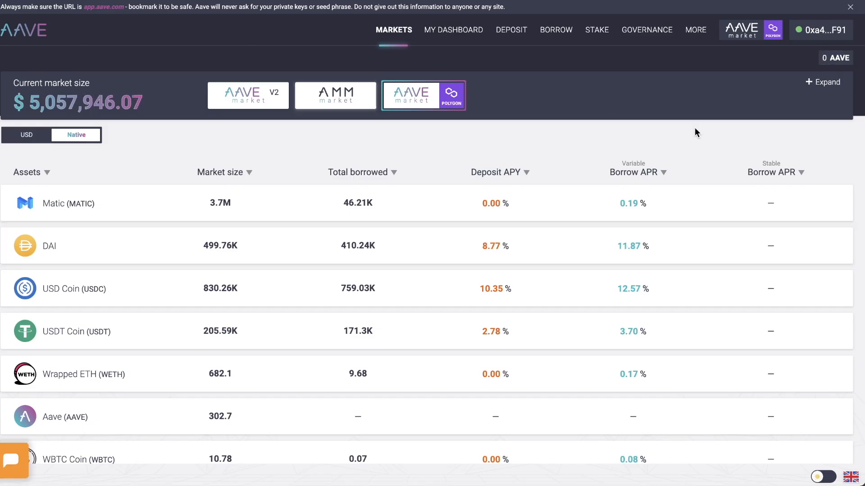
mouse_move(557, 141)
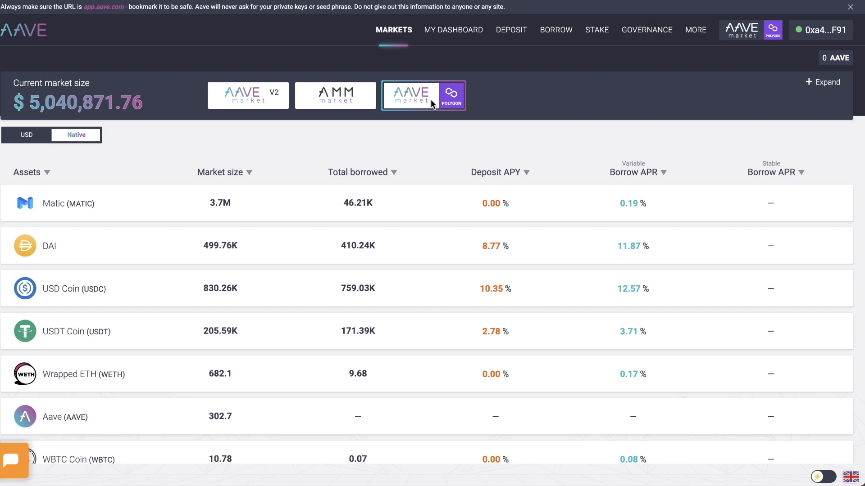
mouse_move(433, 86)
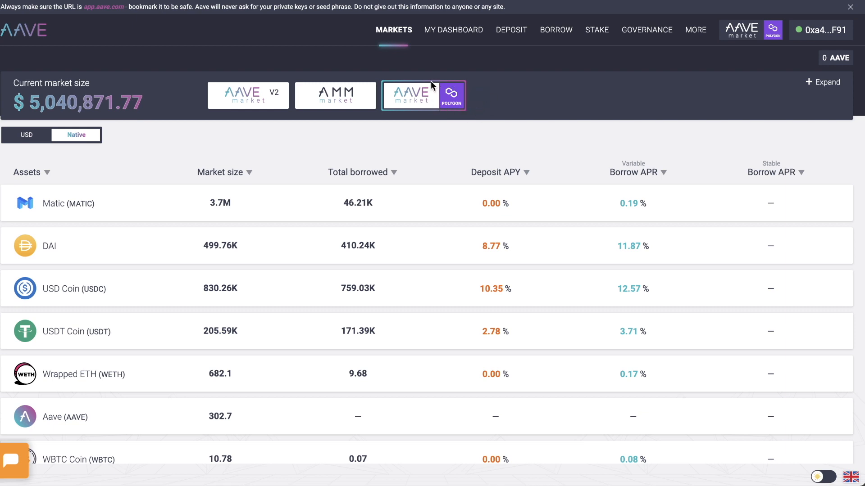
mouse_move(508, 133)
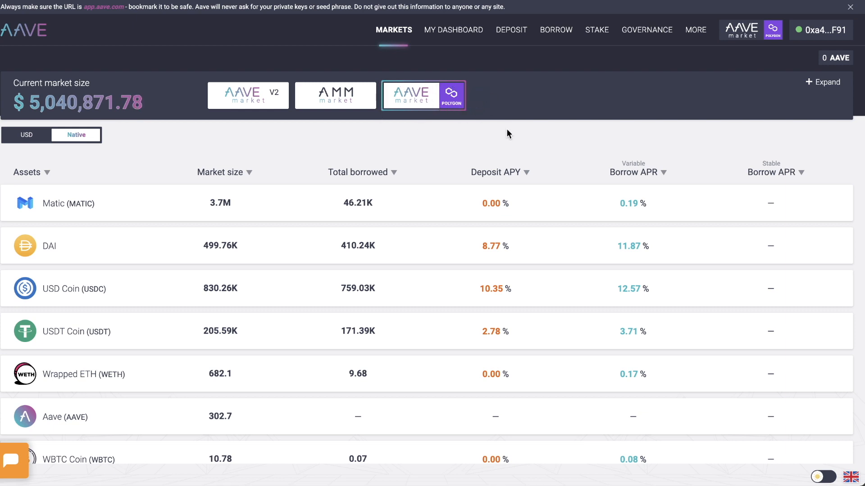
mouse_move(386, 96)
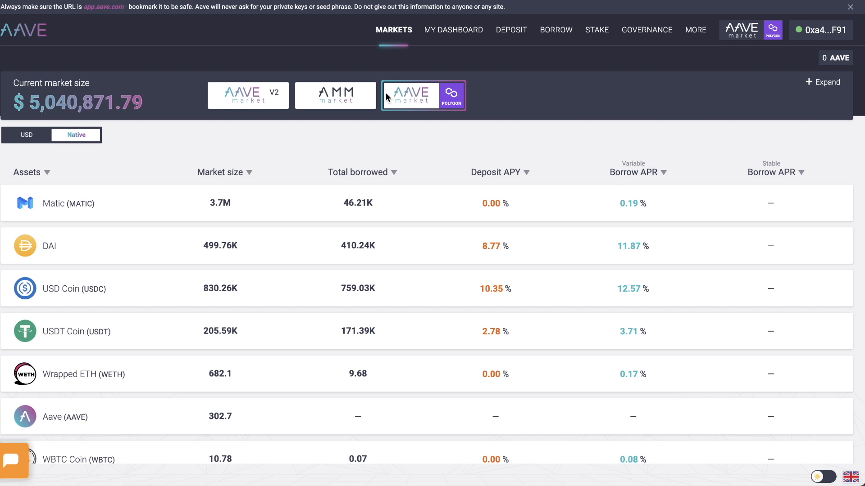
mouse_move(435, 81)
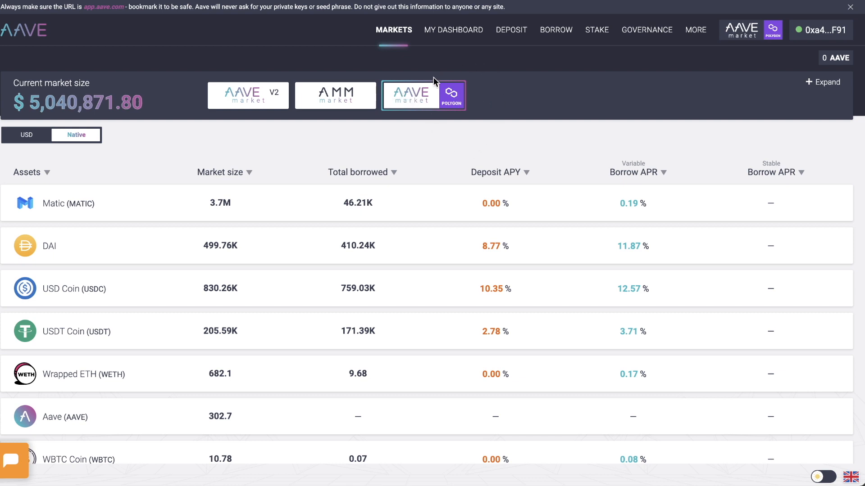
mouse_move(479, 94)
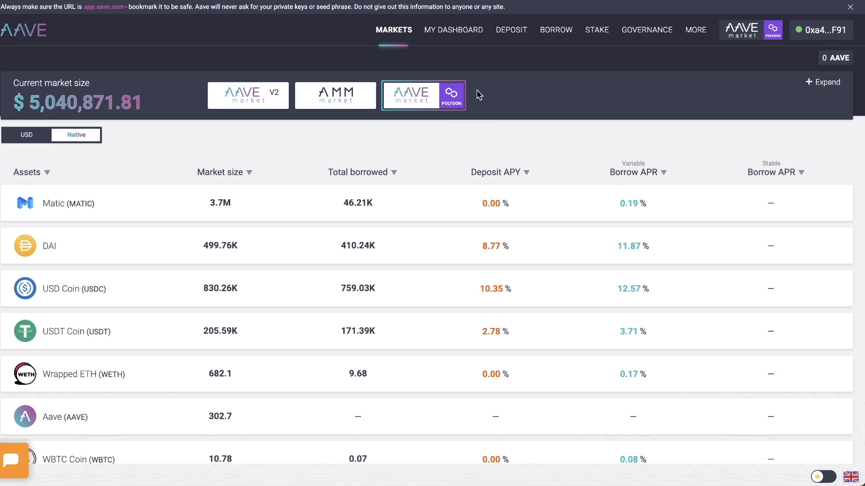
mouse_move(439, 91)
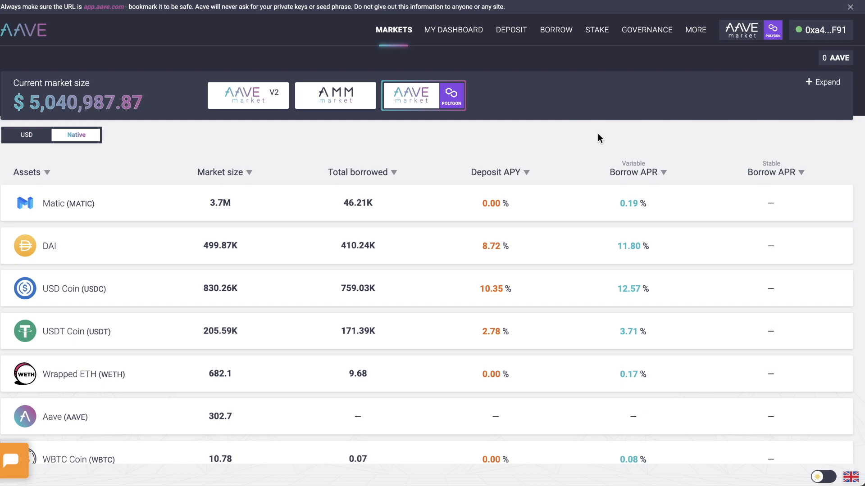
click(83, 373)
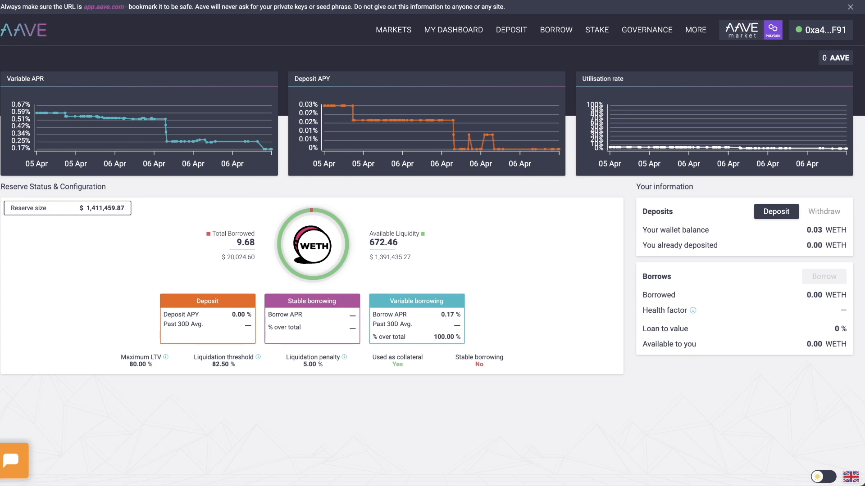
click(393, 30)
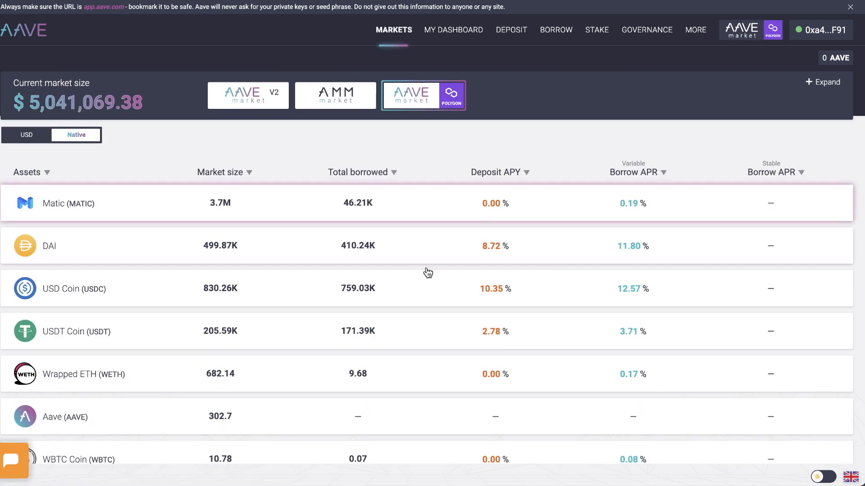
scroll(down, 3)
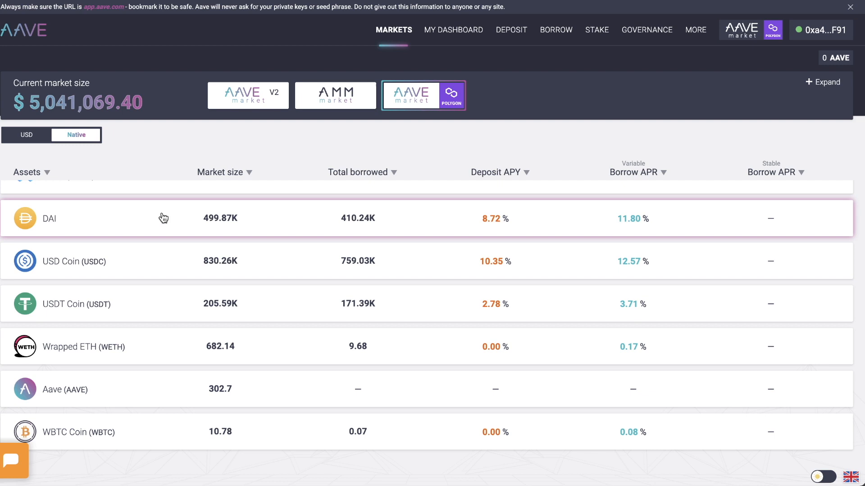
mouse_move(526, 270)
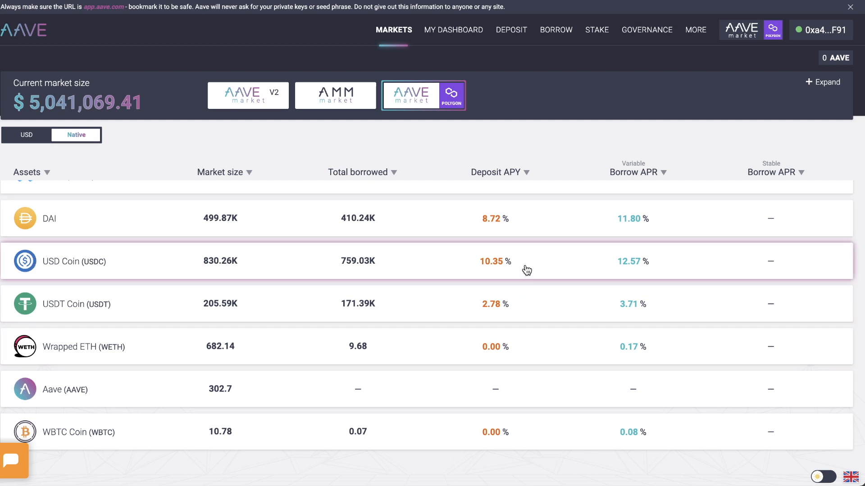
mouse_move(515, 295)
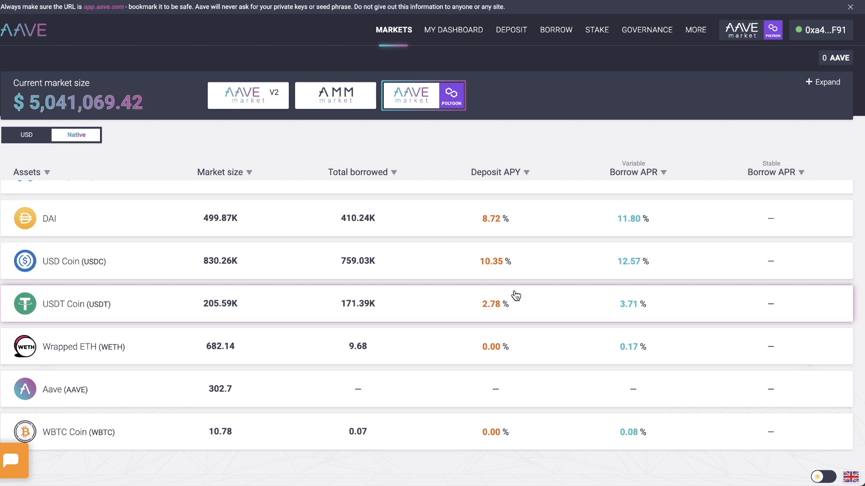
scroll(up, 3)
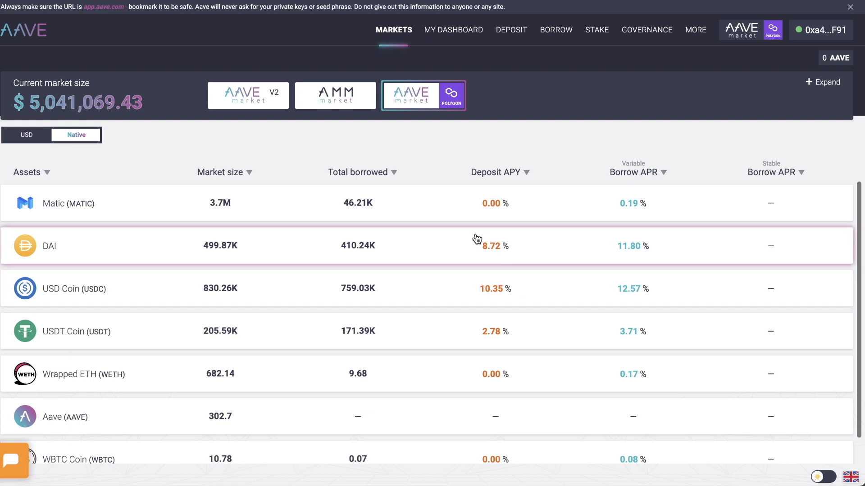
mouse_move(513, 269)
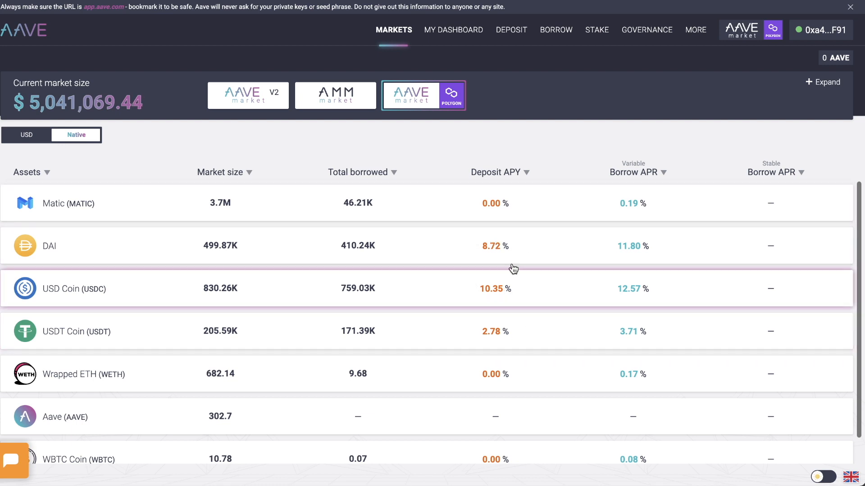
mouse_move(522, 296)
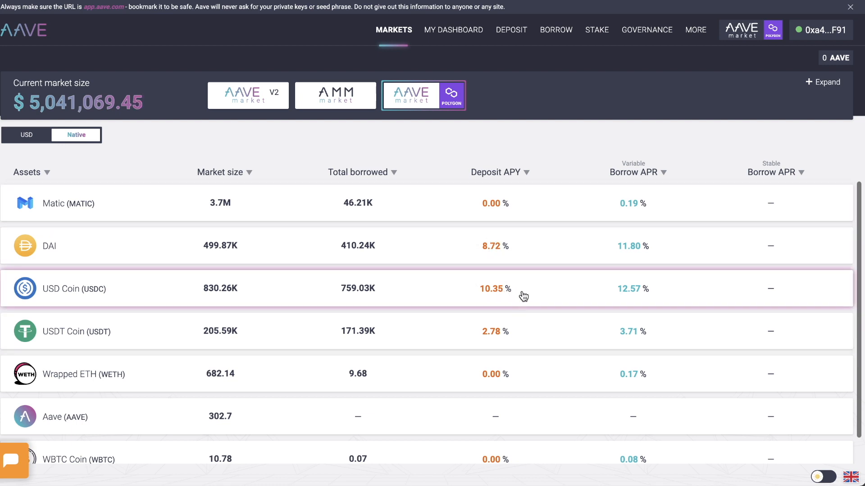
mouse_move(75, 302)
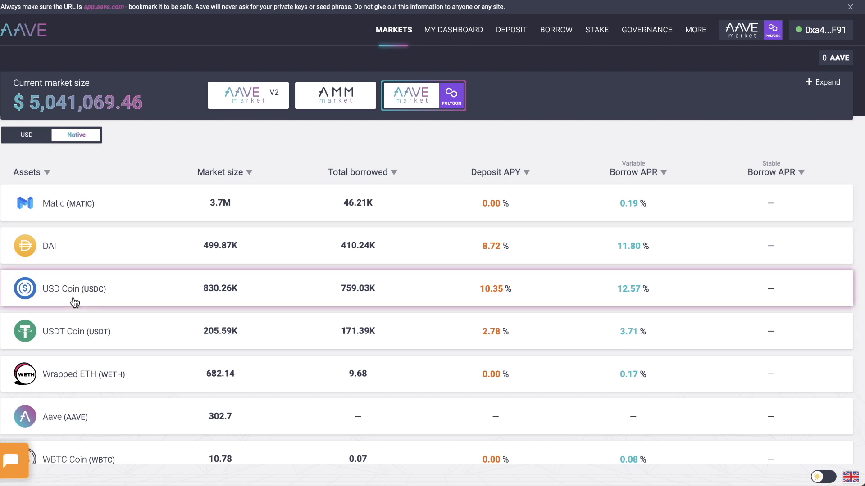
scroll(down, 3)
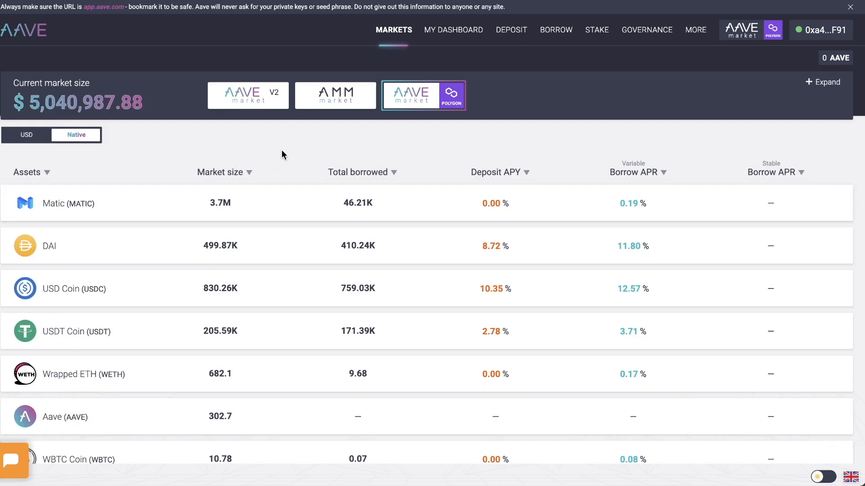
mouse_move(422, 152)
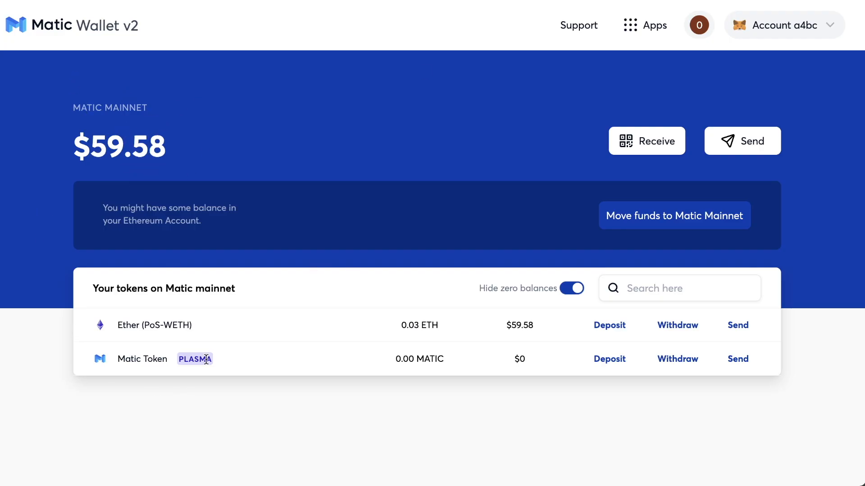
mouse_move(123, 342)
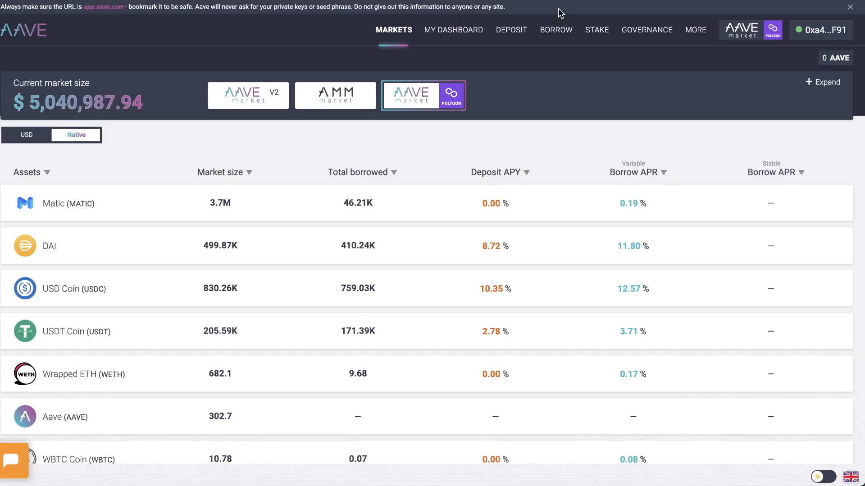
mouse_move(317, 154)
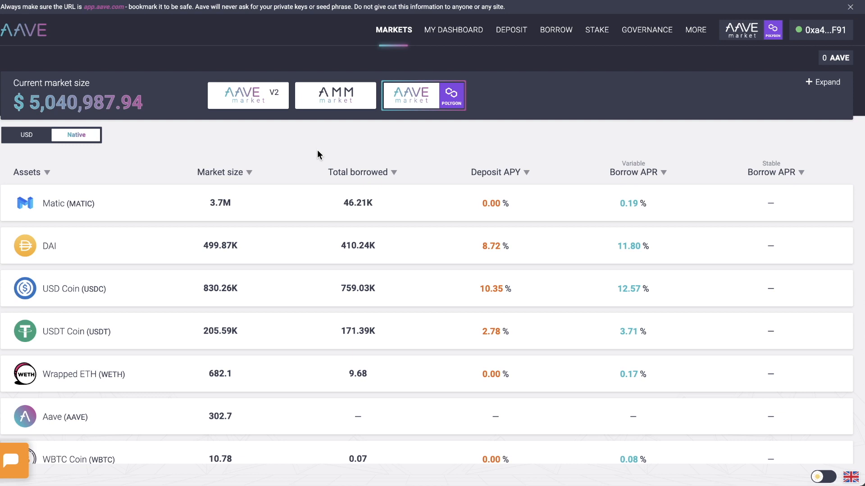
mouse_move(69, 377)
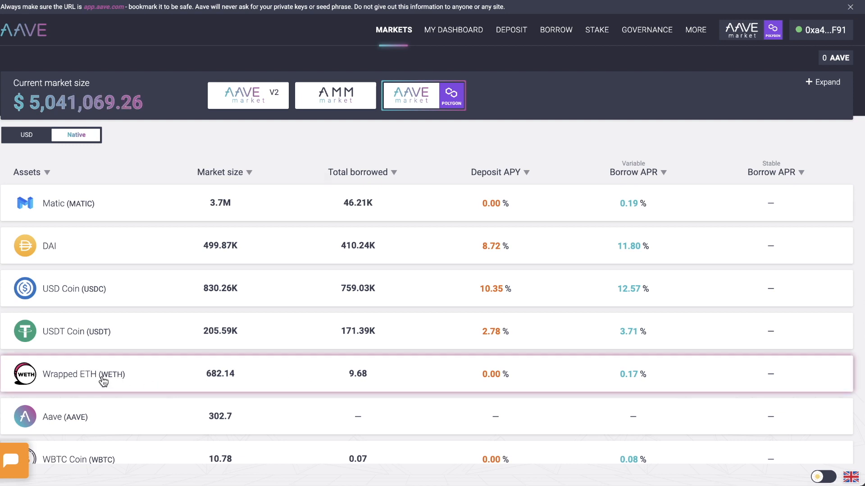
Step: Start a 0.02 WETH deposit from the Wrapped ETH reserve and continue to its overview
click(83, 373)
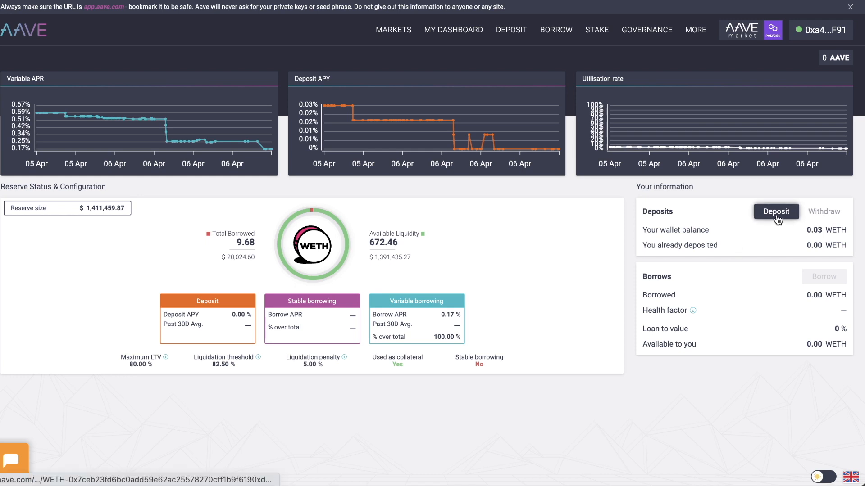
click(776, 211)
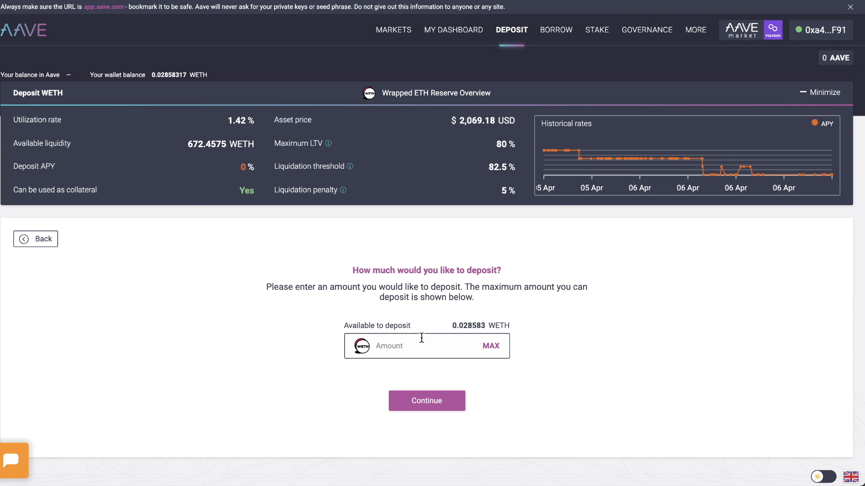
text(0)
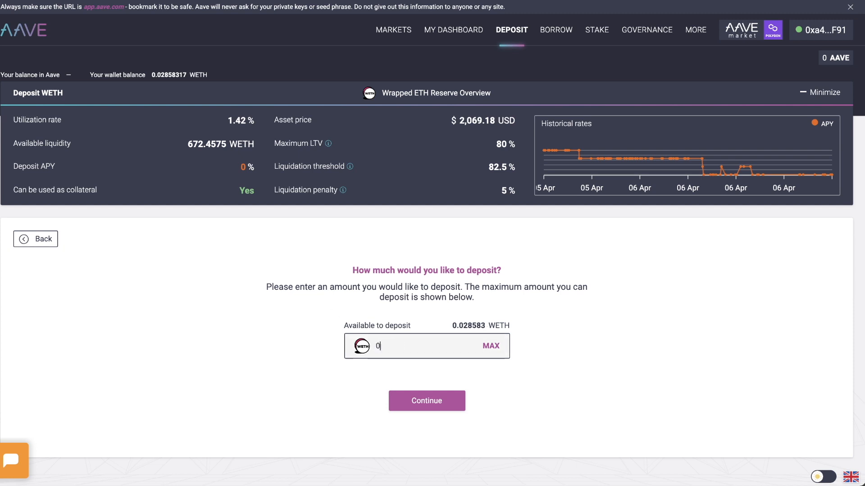
text(.)
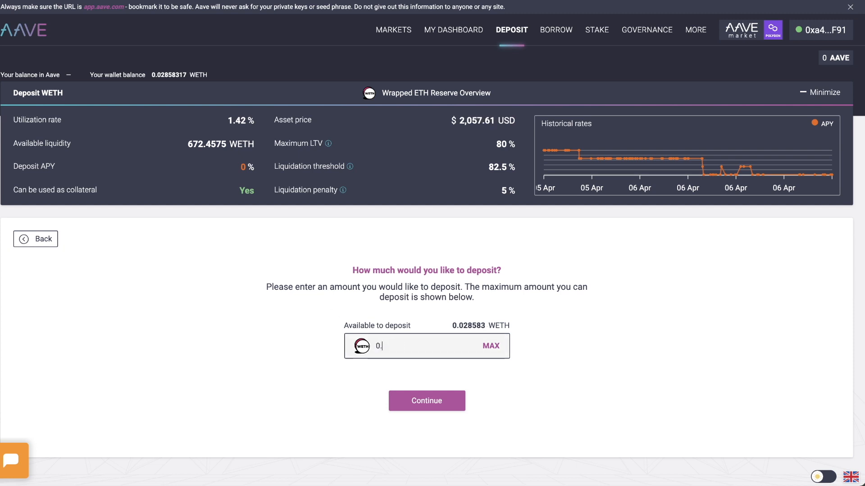
text(02)
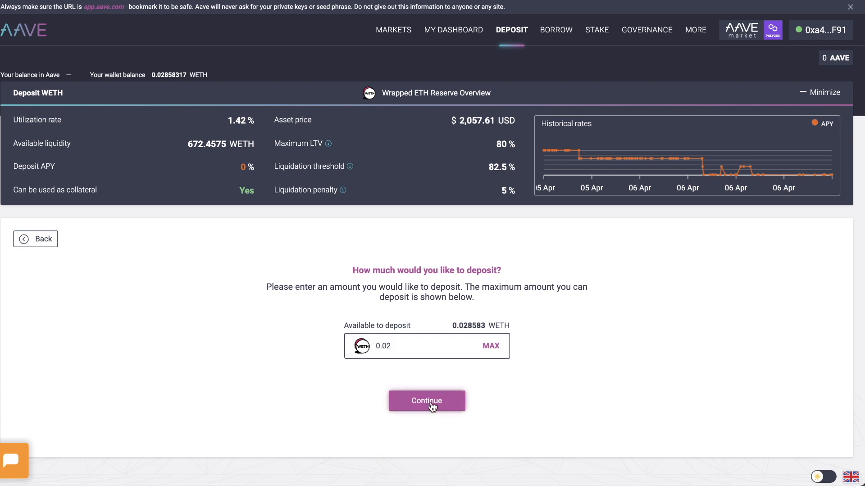
click(427, 401)
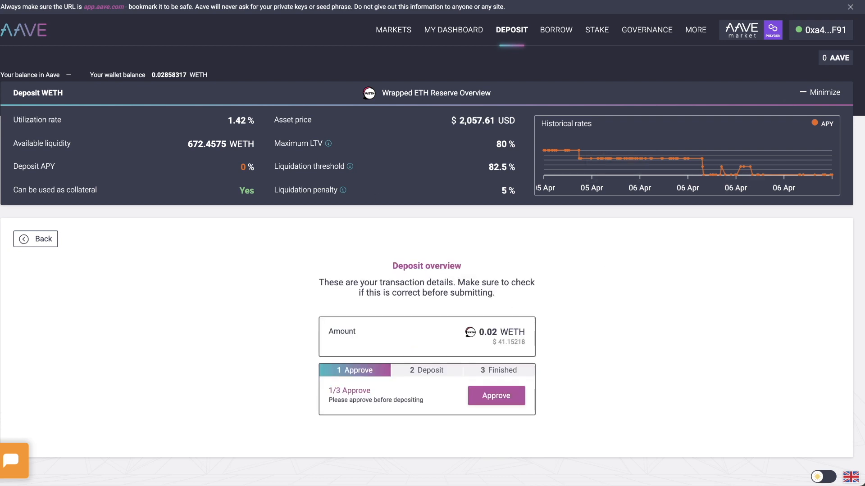
Step: Approve WETH spending and submit the 0.02 WETH deposit, confirming both in MetaMask
click(495, 395)
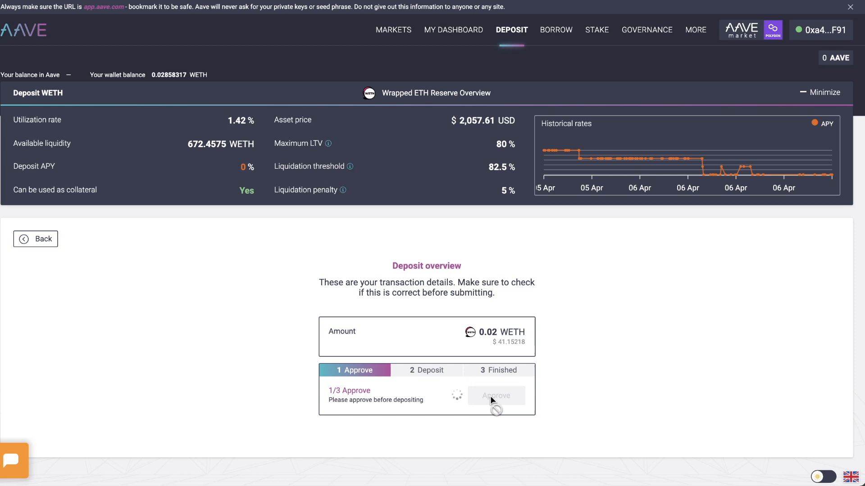
click(494, 395)
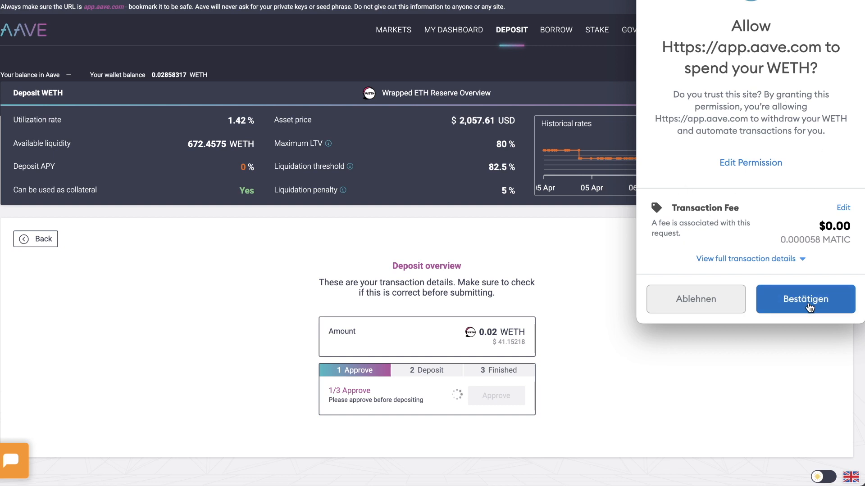
click(805, 299)
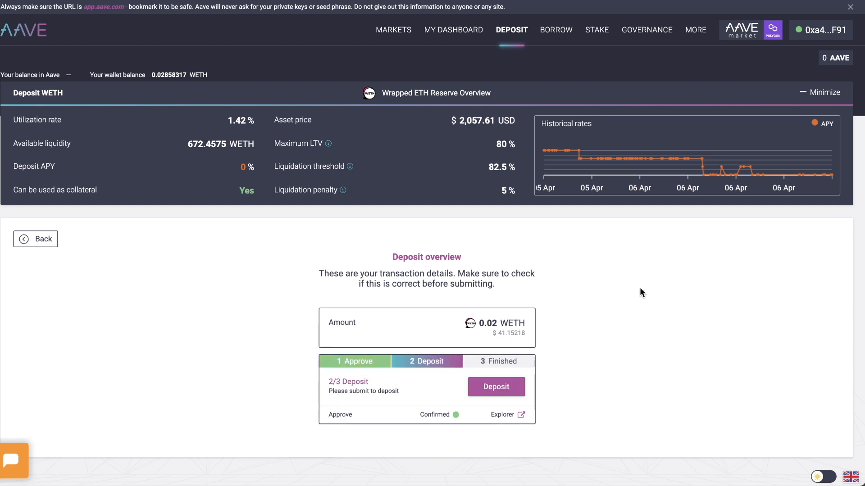
mouse_move(460, 385)
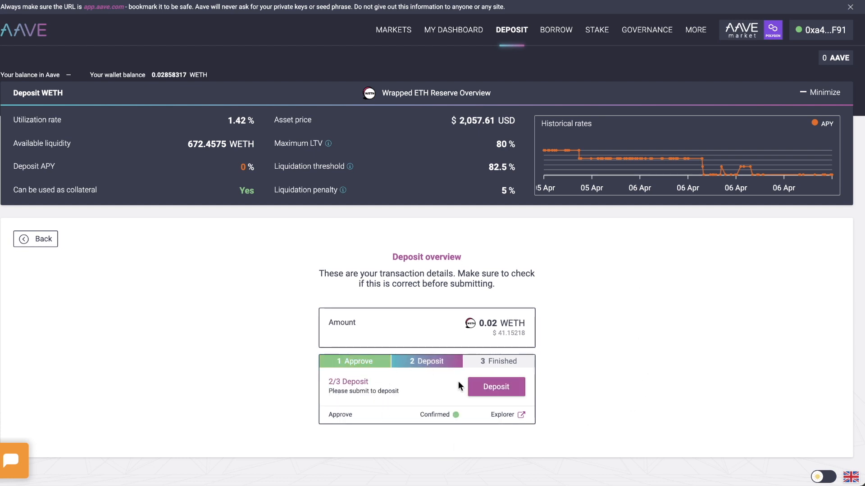
click(495, 387)
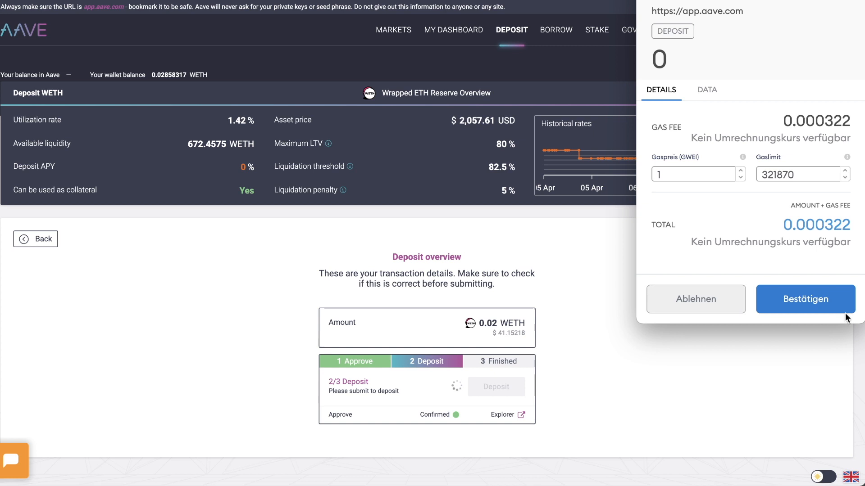
click(804, 299)
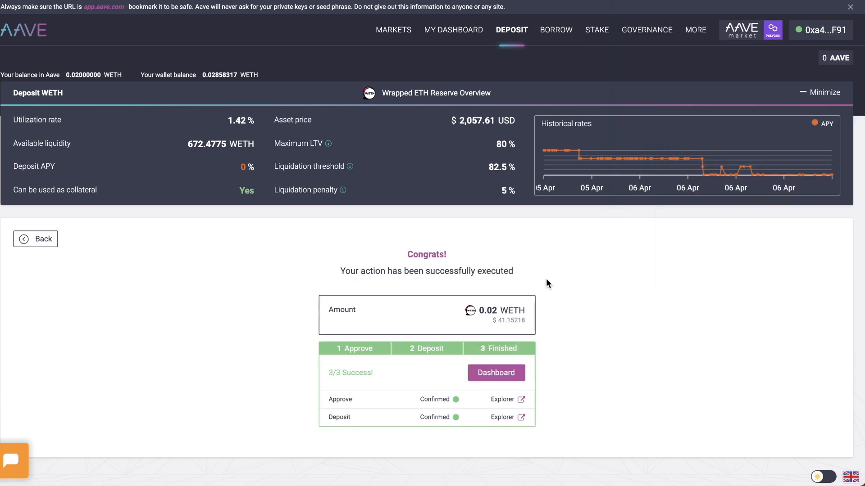
mouse_move(553, 303)
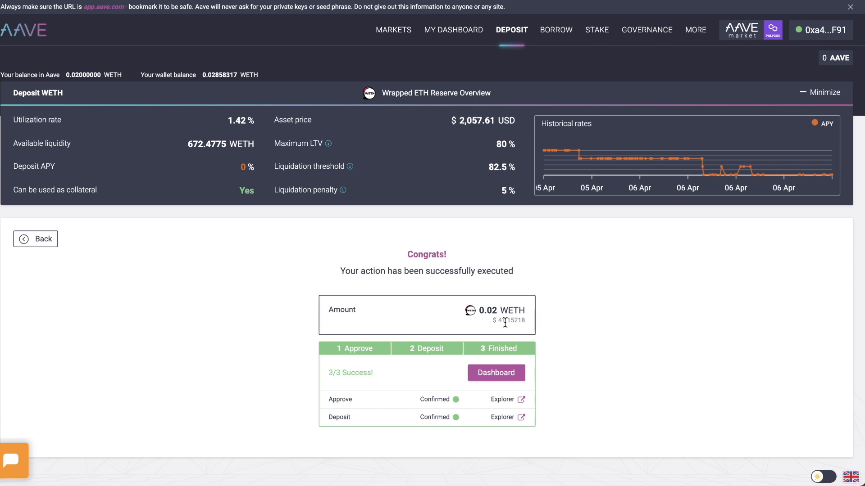
mouse_move(91, 3)
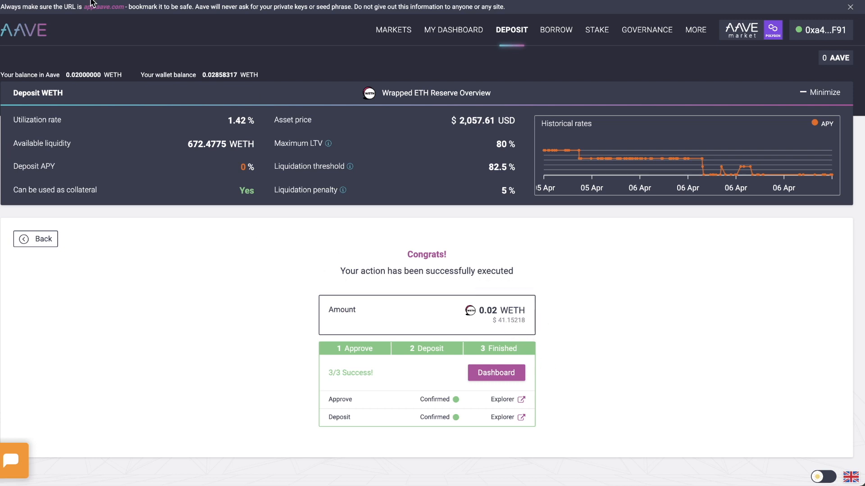
mouse_move(91, 4)
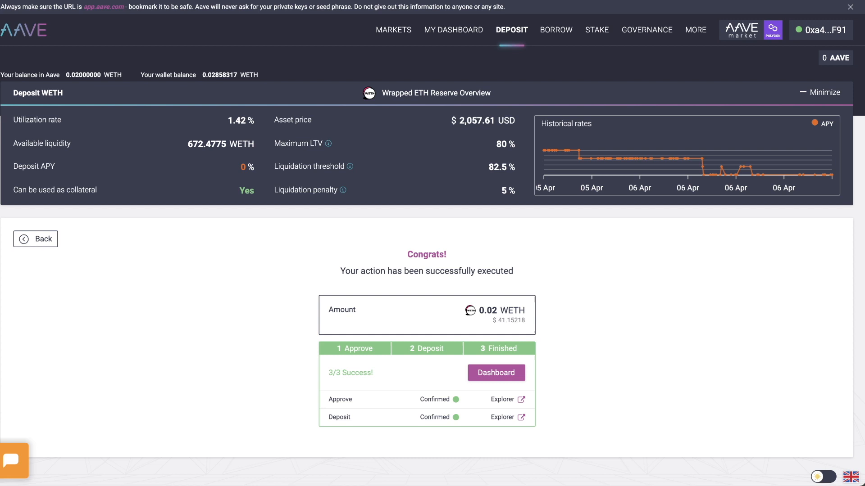
mouse_move(381, 141)
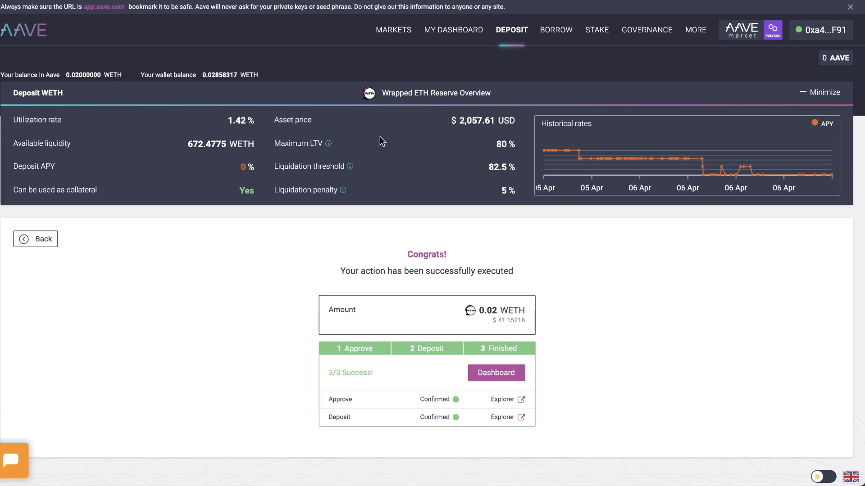
mouse_move(718, 130)
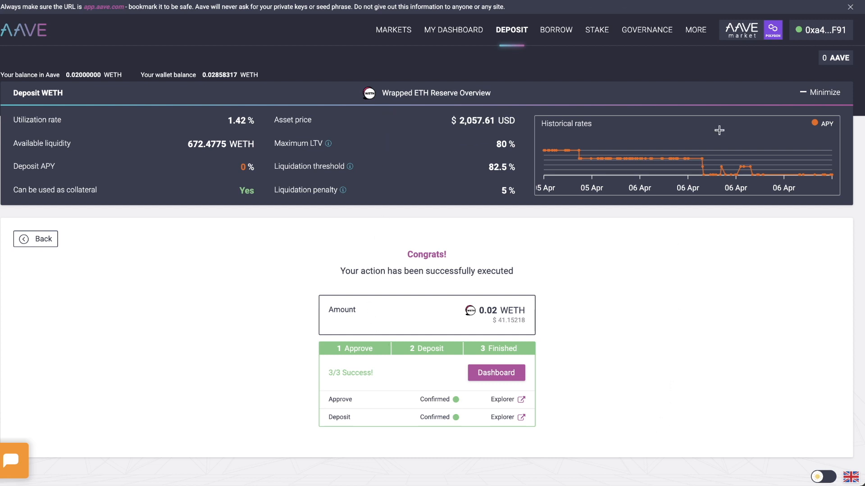
mouse_move(468, 411)
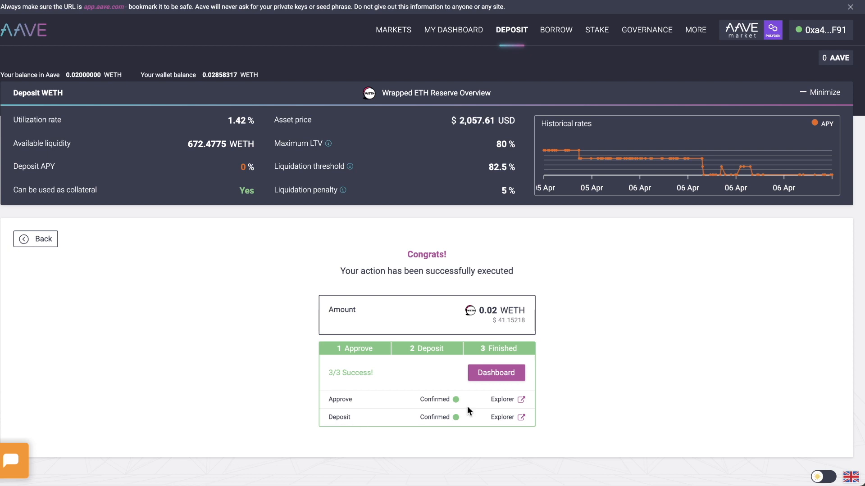
click(502, 417)
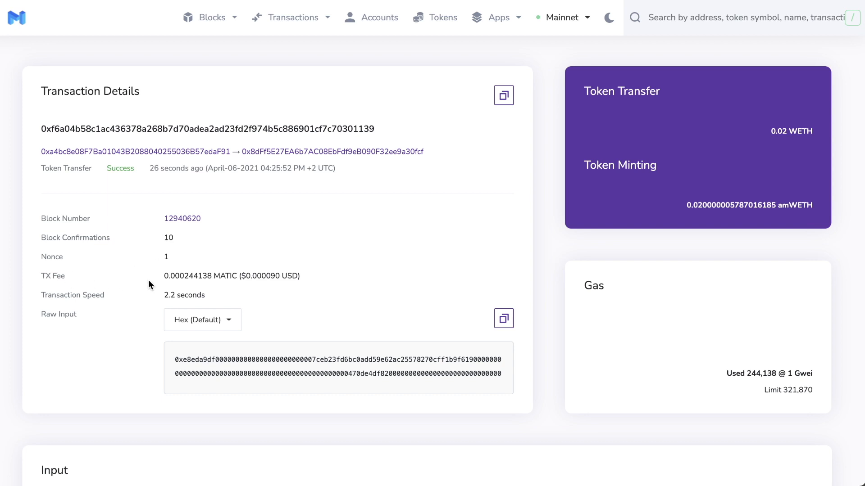
mouse_move(247, 276)
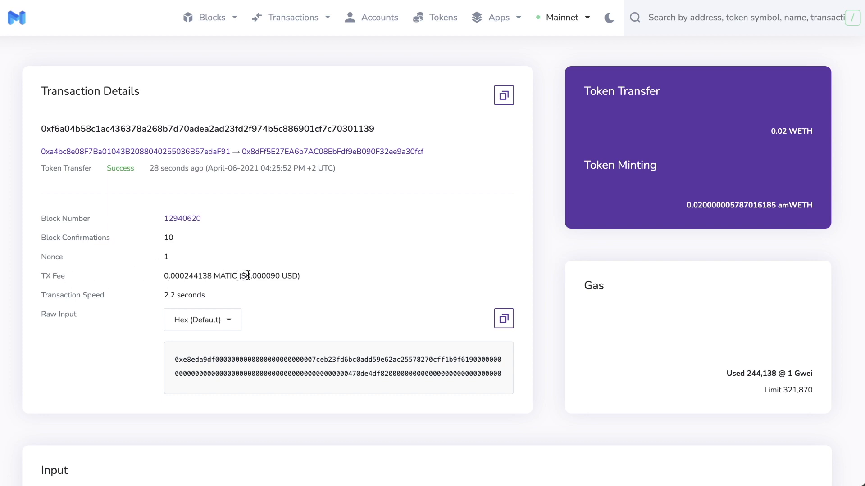
mouse_move(322, 270)
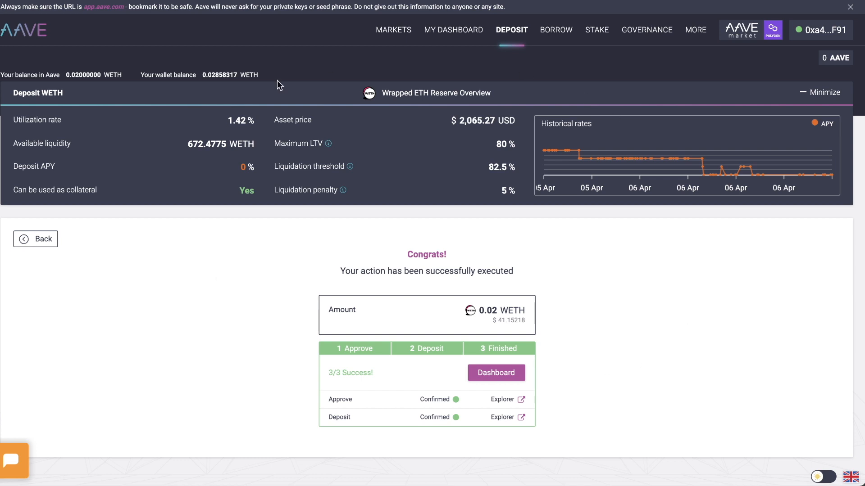
mouse_move(483, 252)
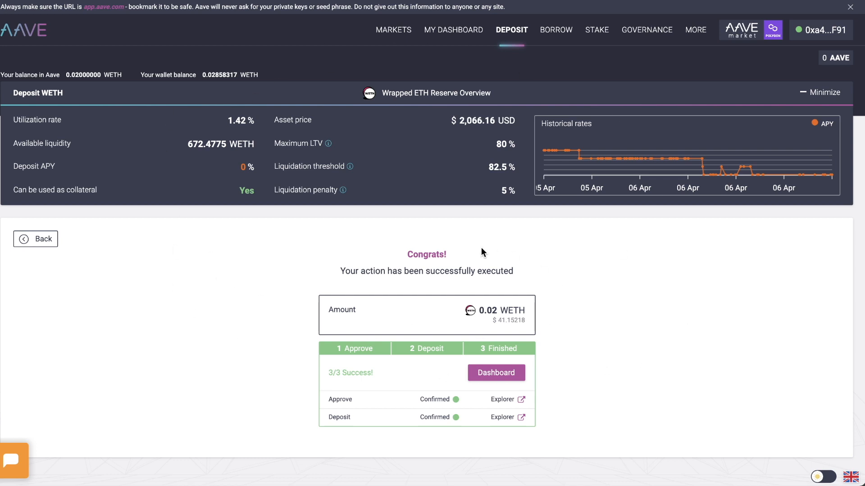
mouse_move(259, 224)
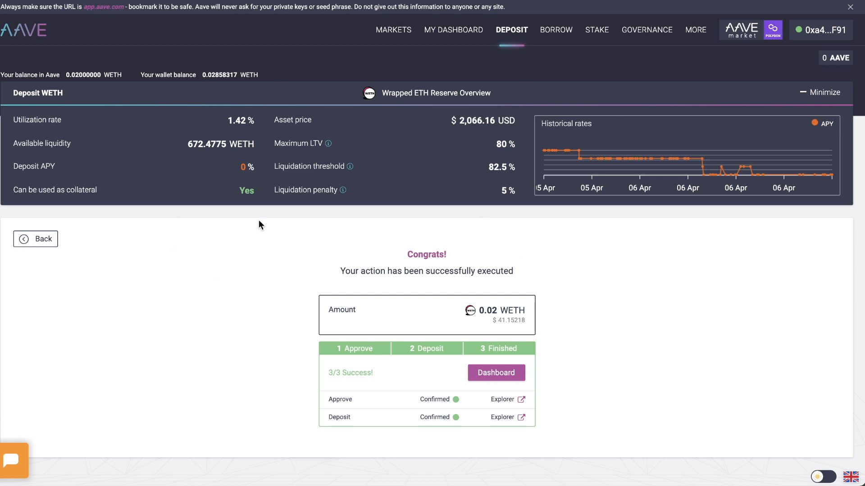
Step: Open Aave's Borrow page listing assets available against the WETH collateral
click(555, 30)
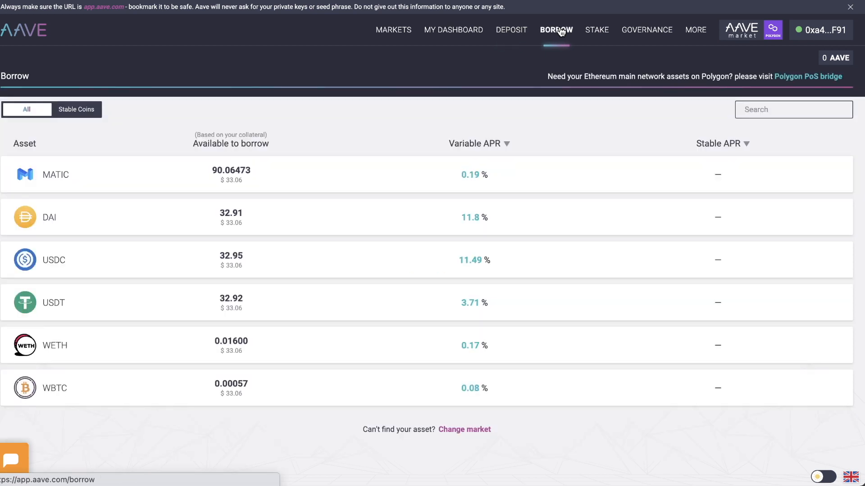
mouse_move(400, 93)
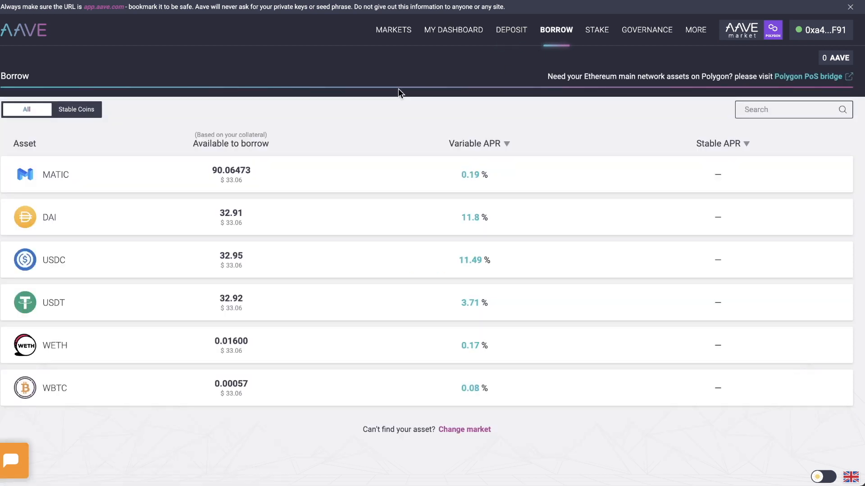
mouse_move(347, 135)
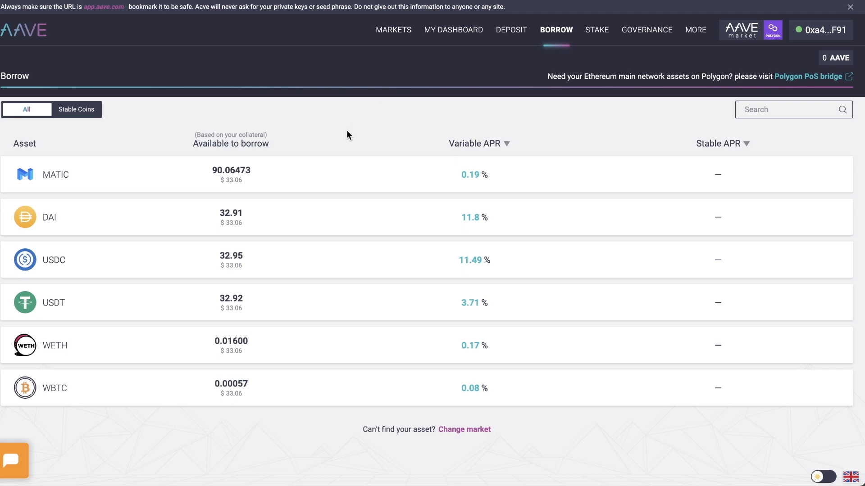
mouse_move(52, 264)
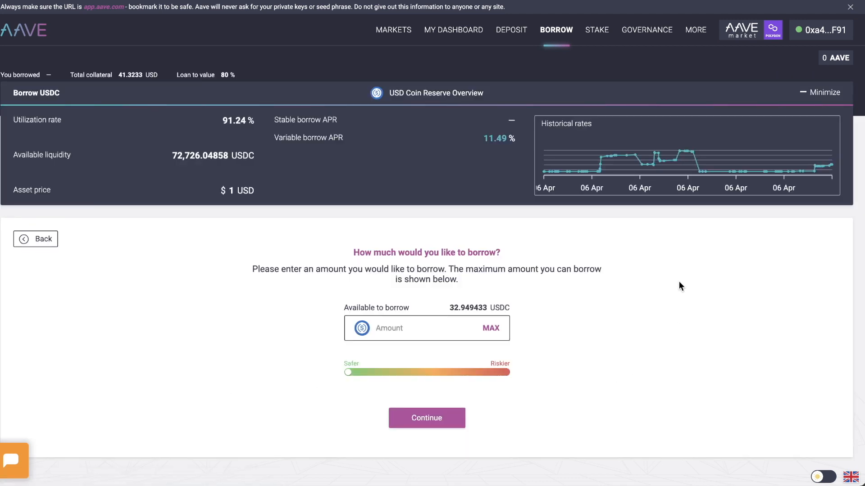
Step: Enter 15 USDC as the borrow amount and continue to the interest-rate choice
click(420, 328)
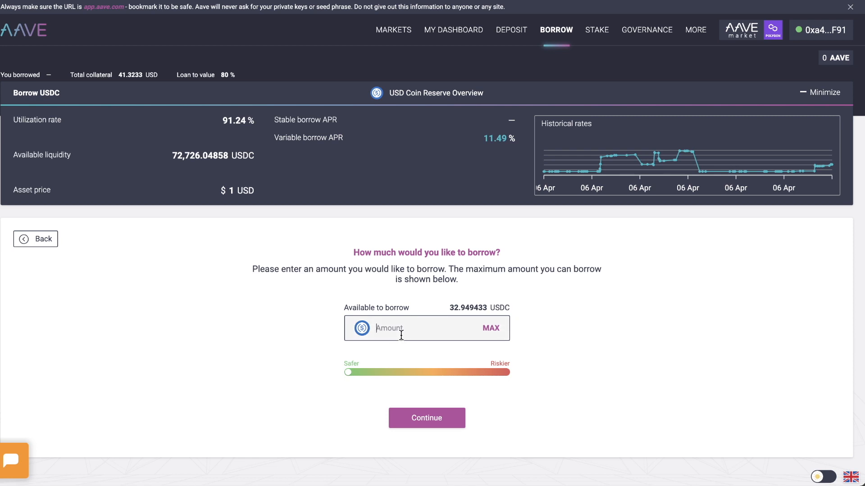
text(15)
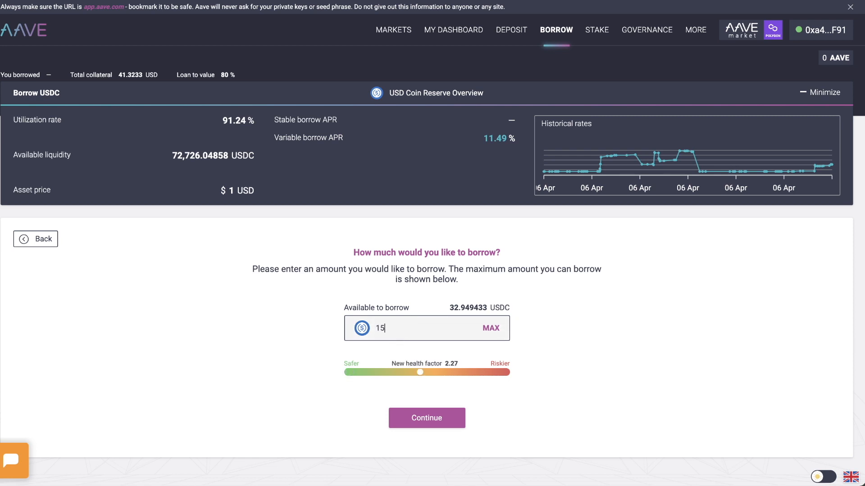
mouse_move(456, 305)
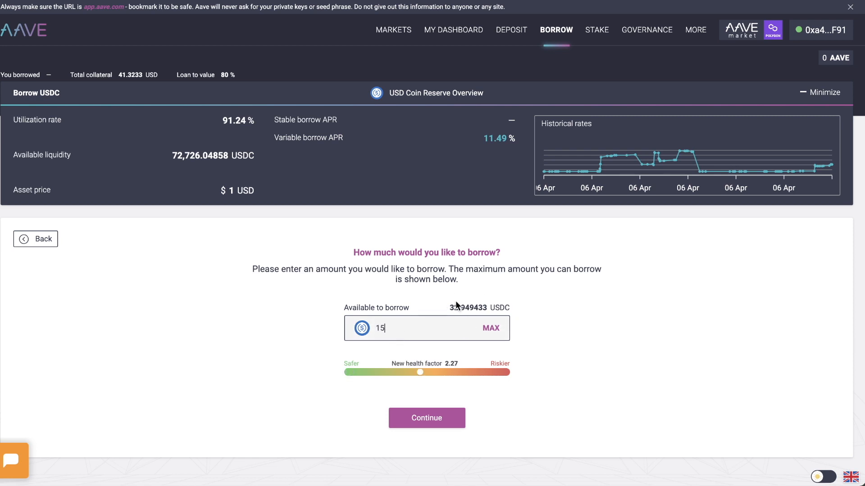
mouse_move(543, 317)
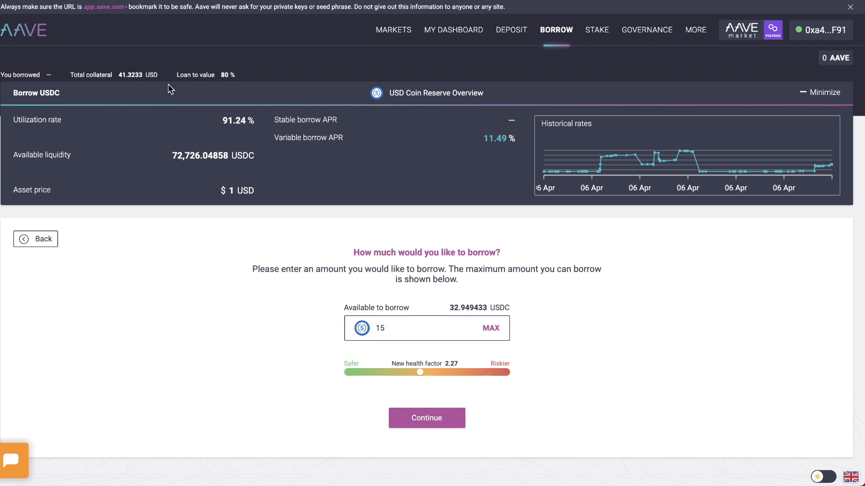
mouse_move(216, 122)
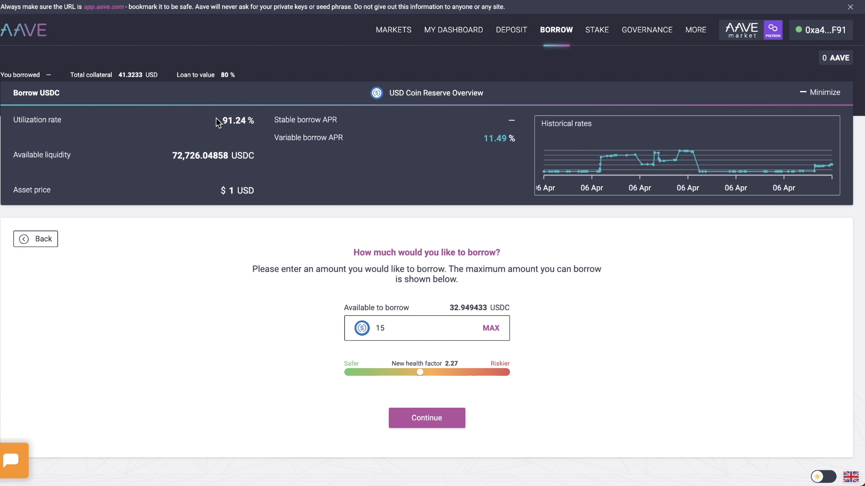
mouse_move(240, 104)
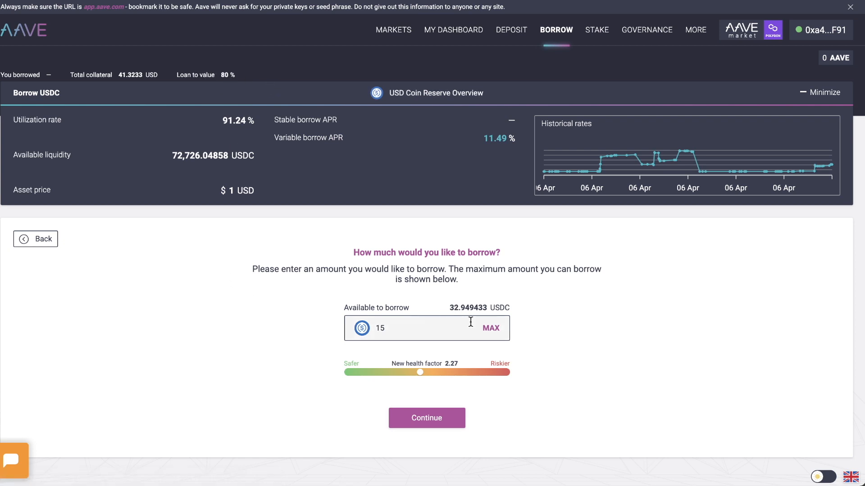
mouse_move(462, 313)
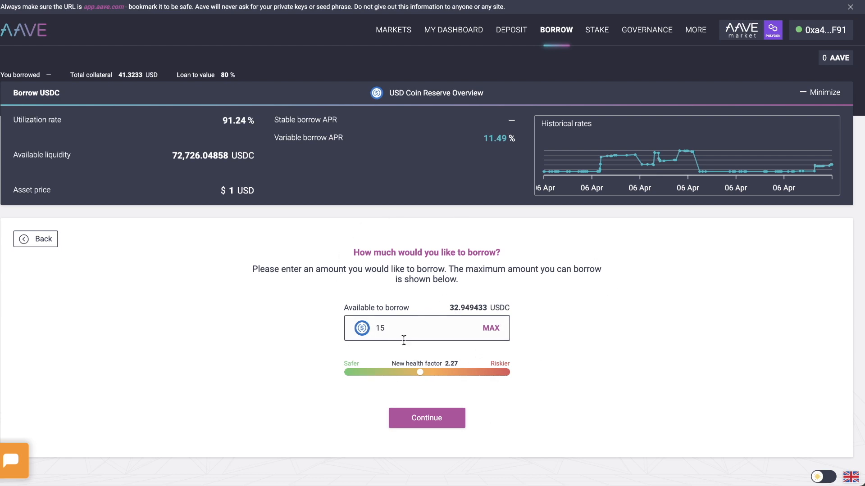
click(426, 418)
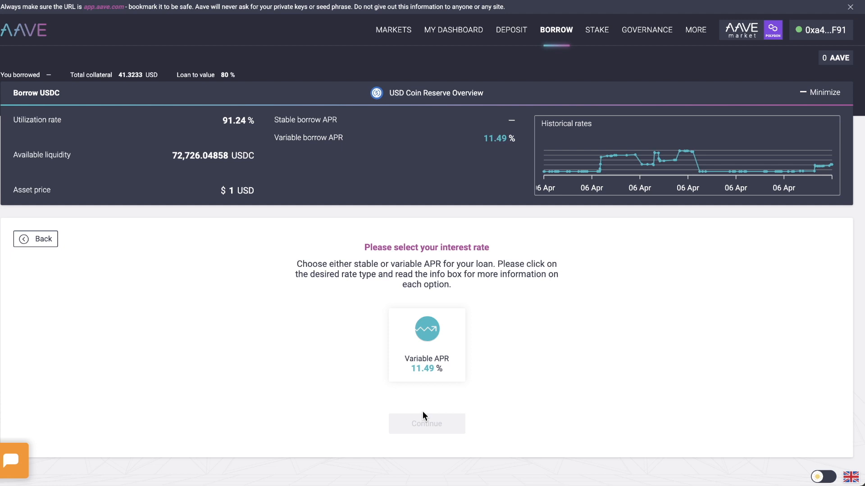
mouse_move(371, 337)
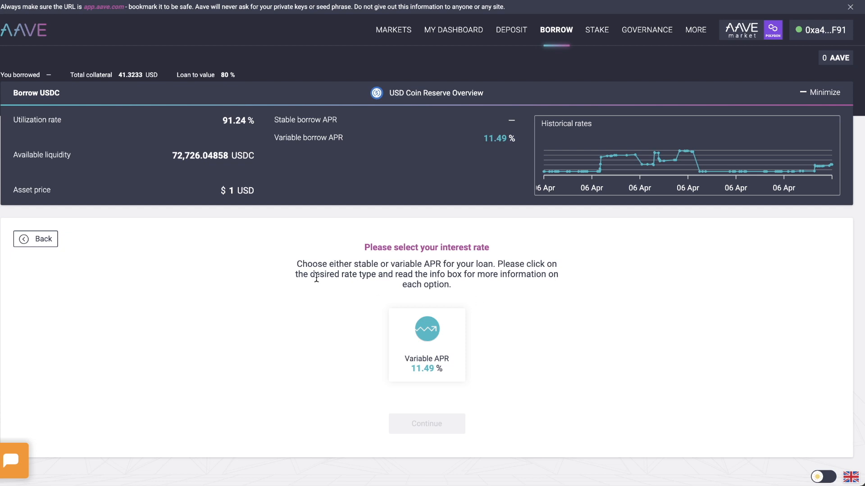
mouse_move(491, 266)
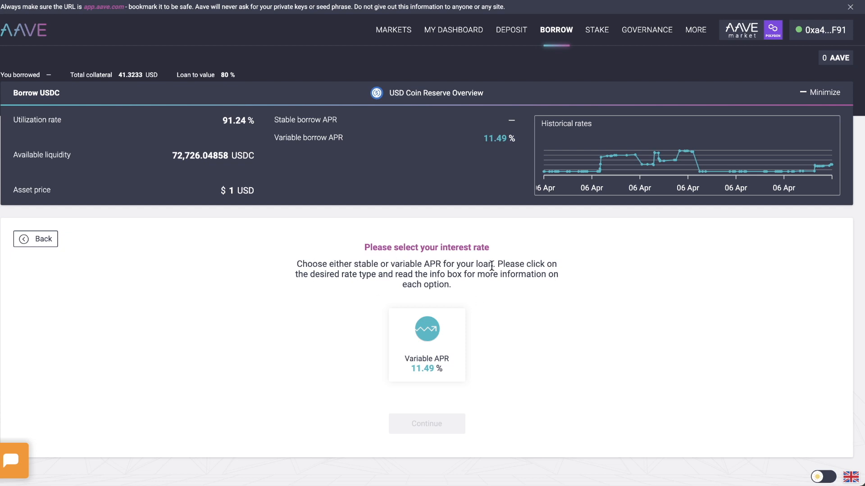
mouse_move(540, 297)
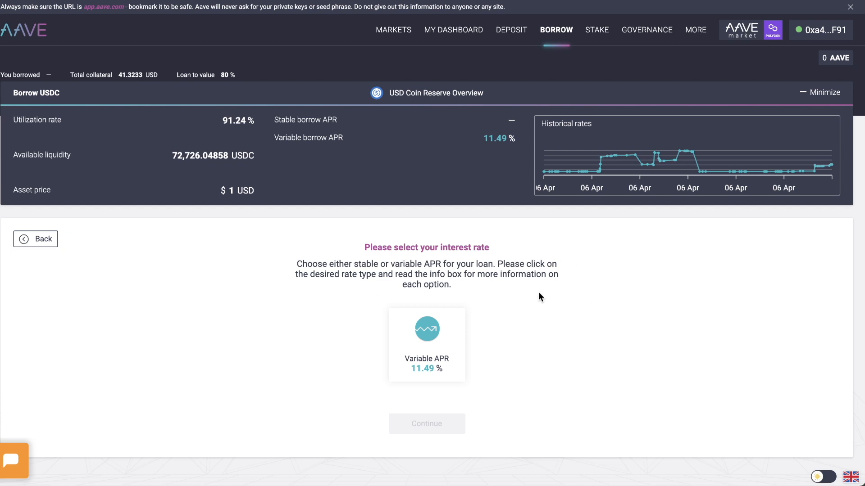
Step: Choose the variable 11.49% APR and continue to the borrow overview
click(426, 344)
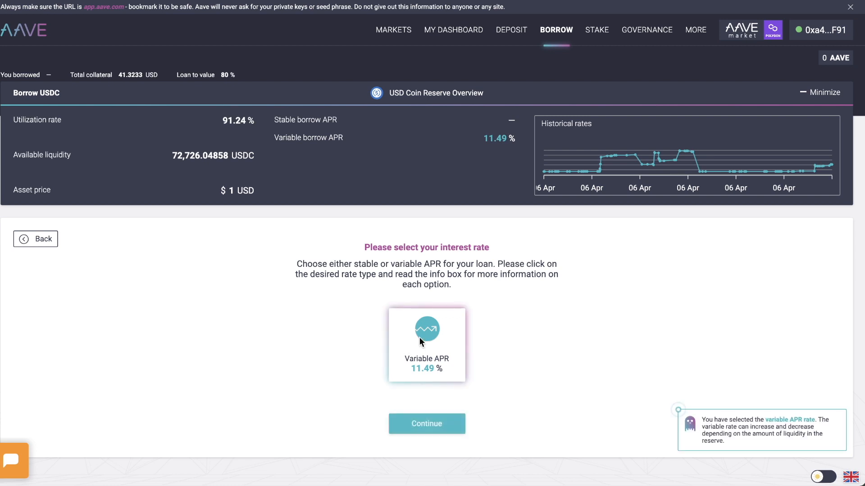
click(427, 424)
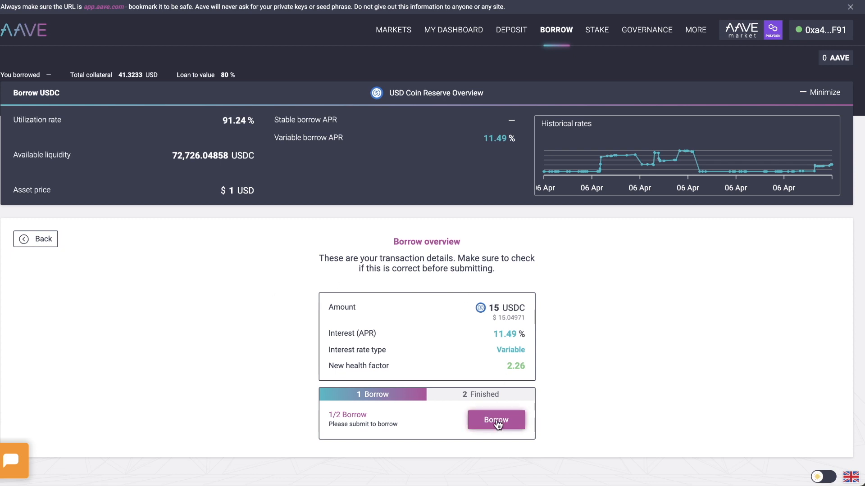
Step: Submit the 15 USDC borrow and confirm it with Bestätigen in the wallet
click(495, 420)
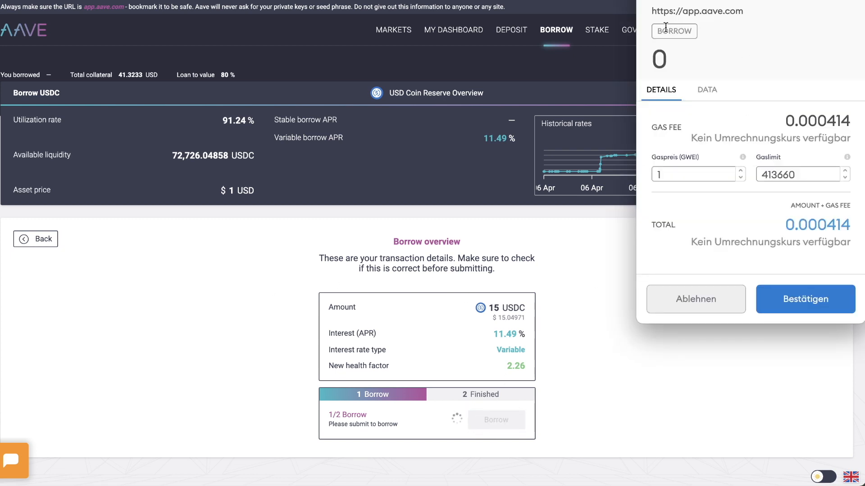
click(805, 299)
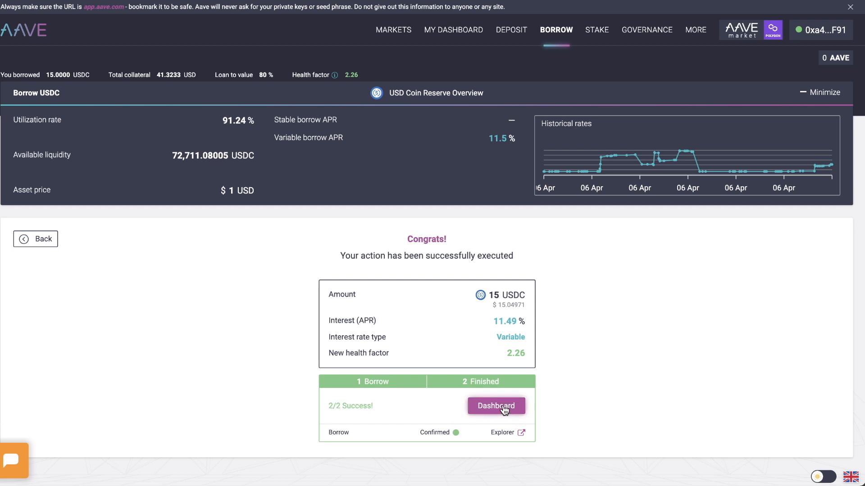
Step: Return to the dashboard showing 0.020 WETH deposited and 15.000 USDC variable borrow
click(495, 406)
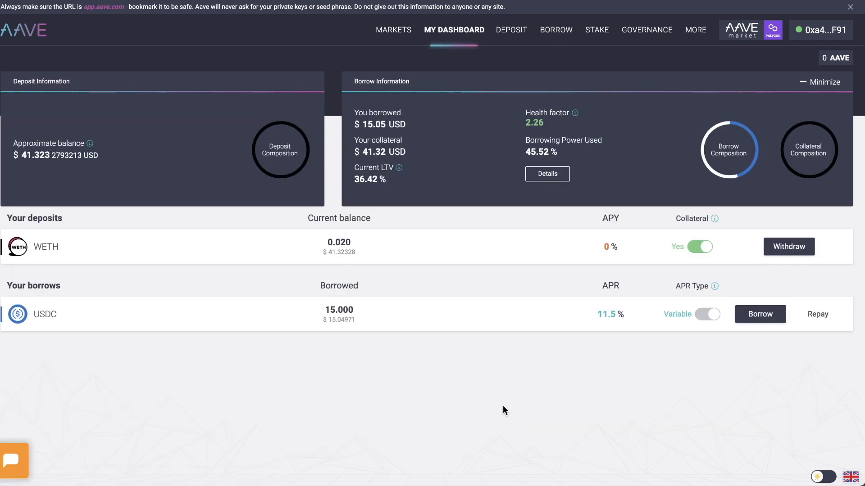
mouse_move(380, 108)
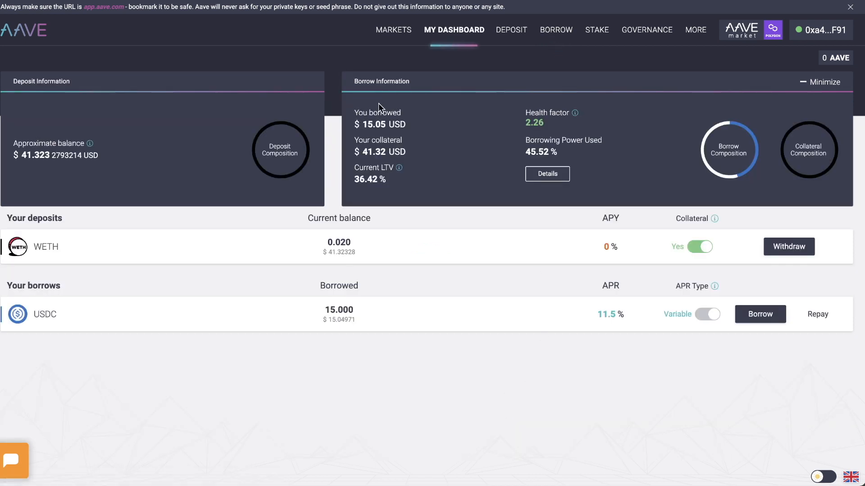
mouse_move(386, 133)
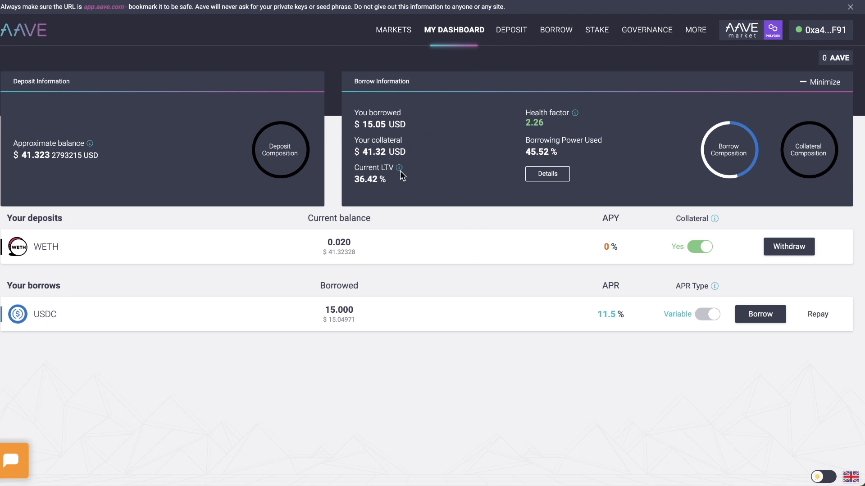
mouse_move(379, 82)
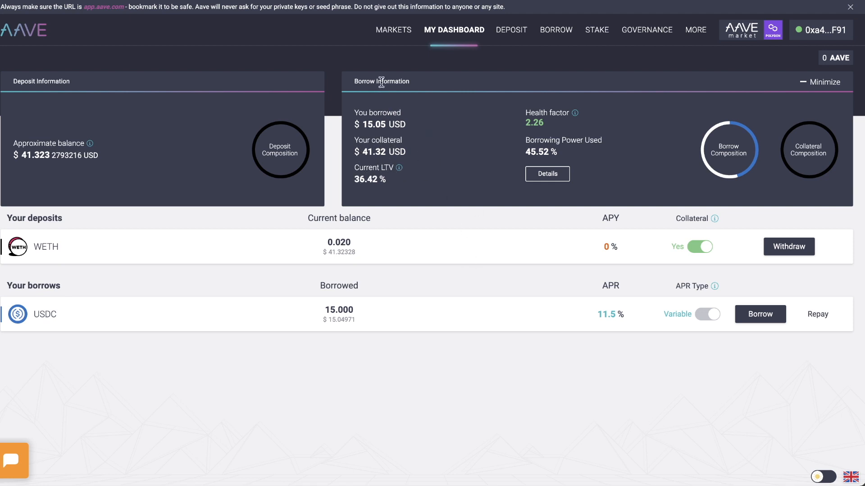
mouse_move(559, 402)
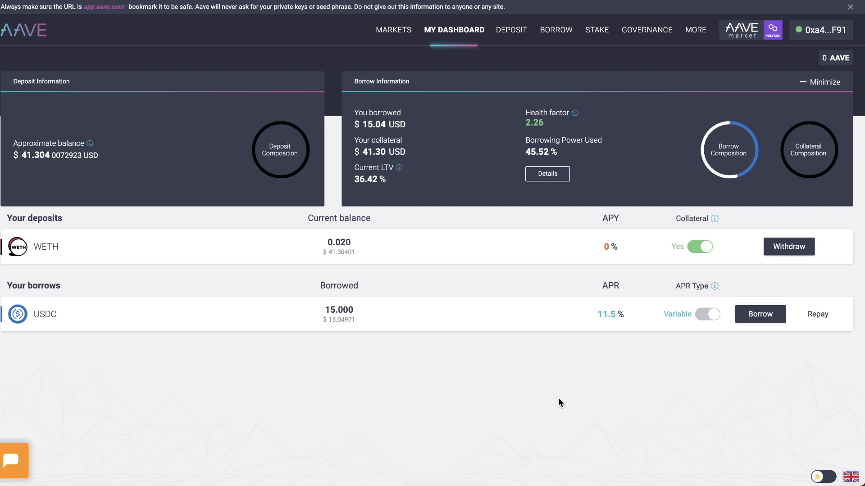
mouse_move(431, 147)
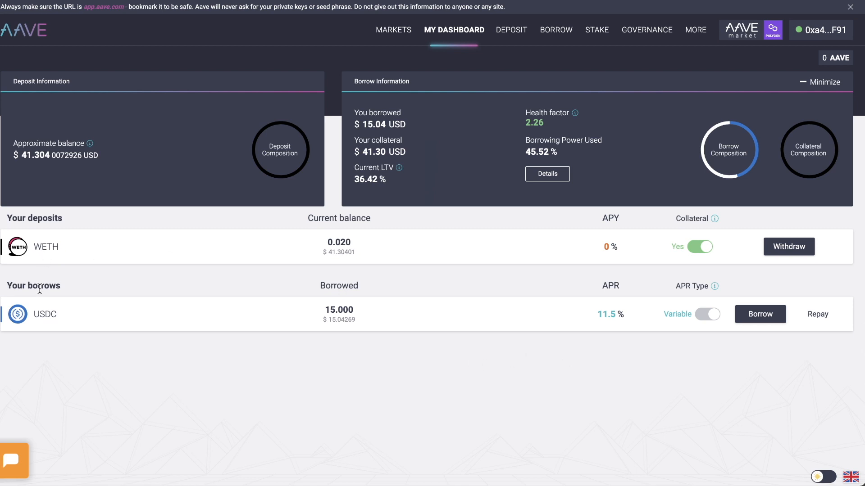
mouse_move(818, 314)
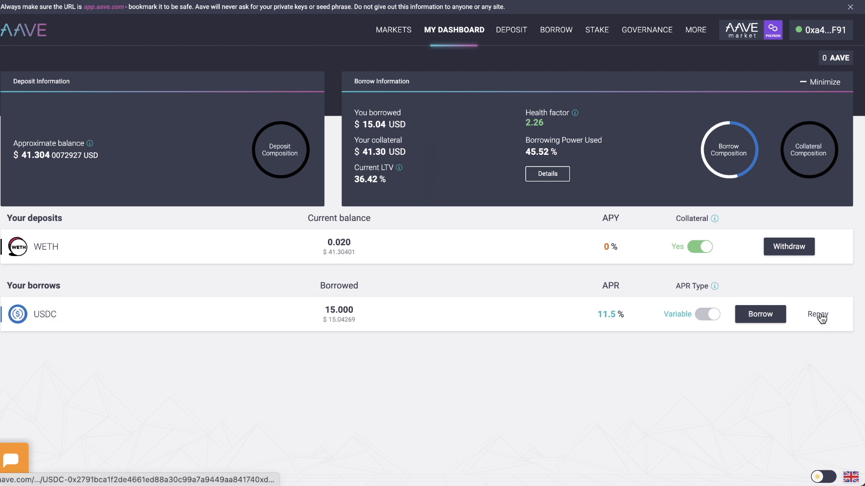
Step: Repay the full 15 USDC loan using MAX, approve USDC, and confirm in the wallet
click(818, 315)
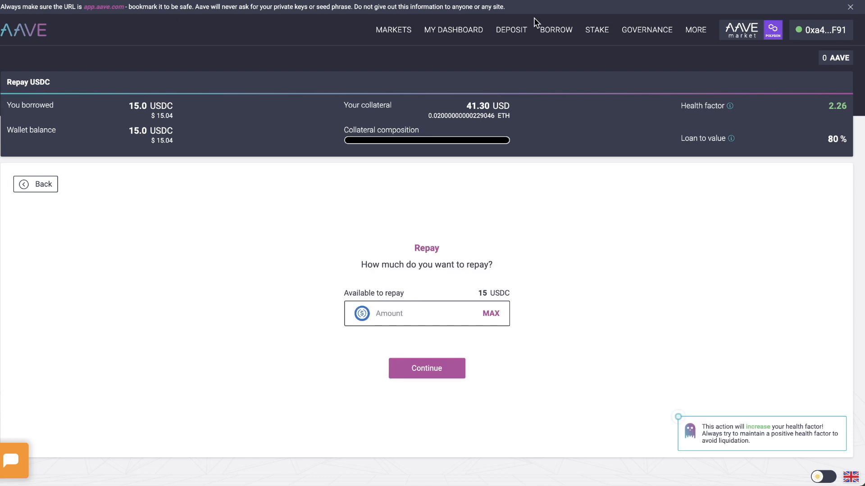
mouse_move(115, 186)
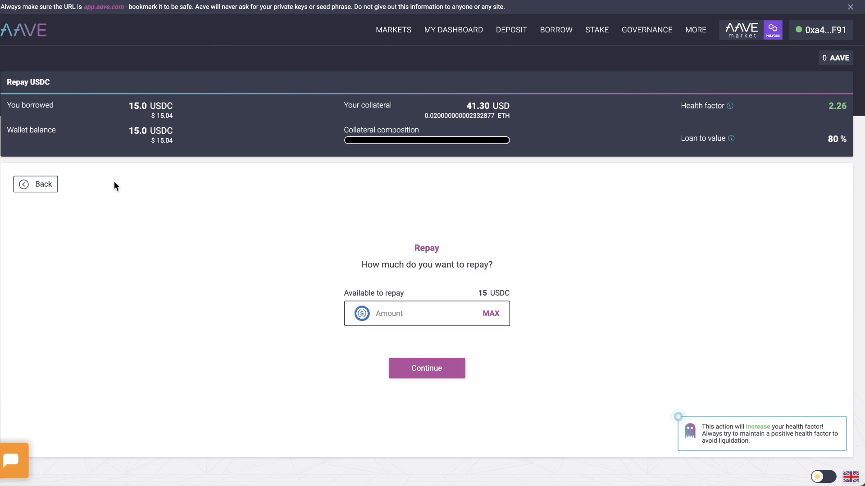
click(489, 313)
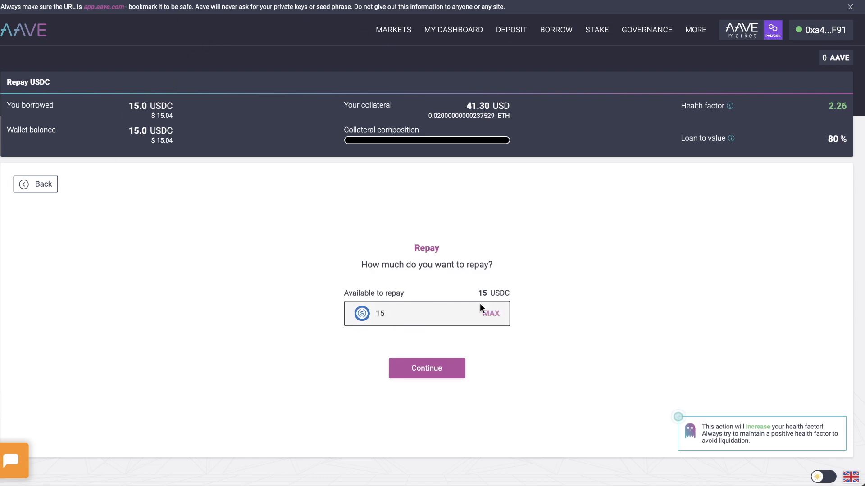
click(426, 368)
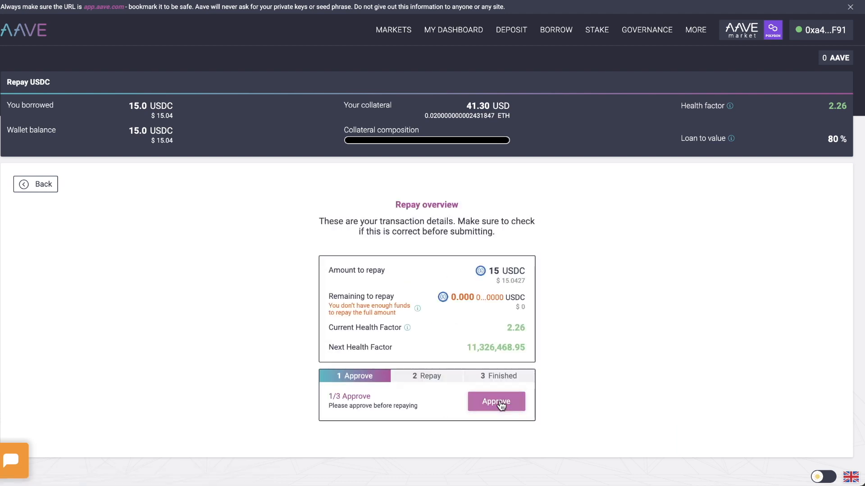
click(495, 401)
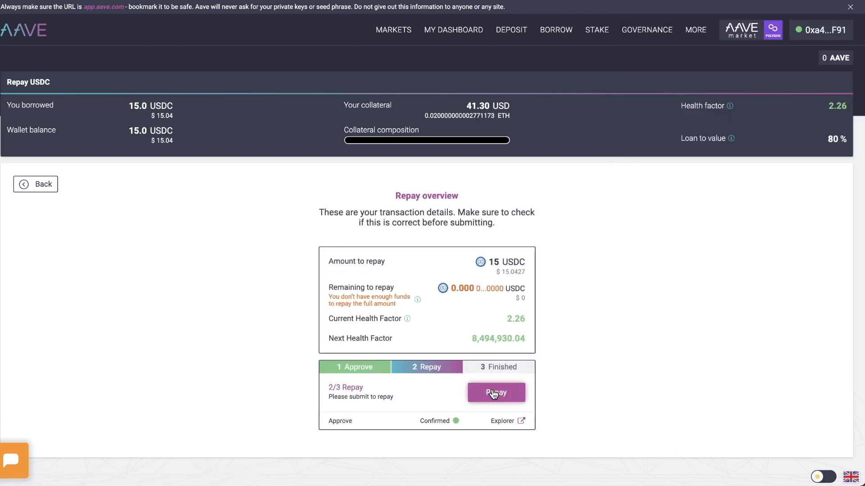
click(496, 392)
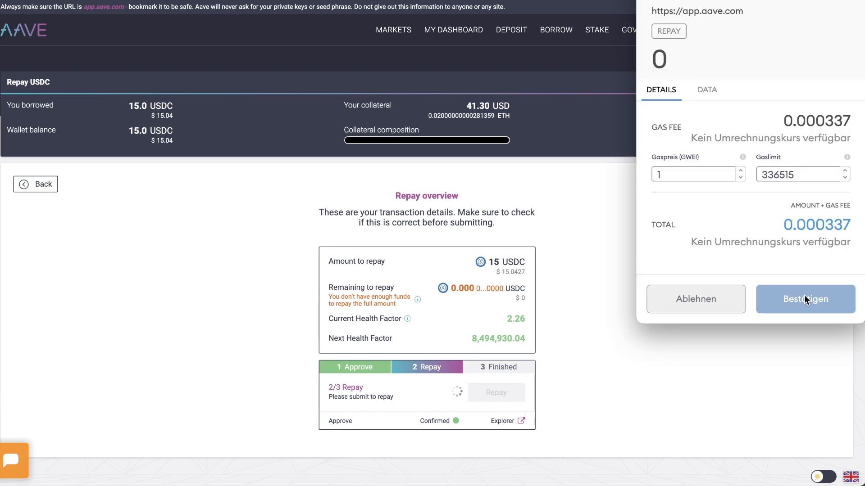
click(804, 299)
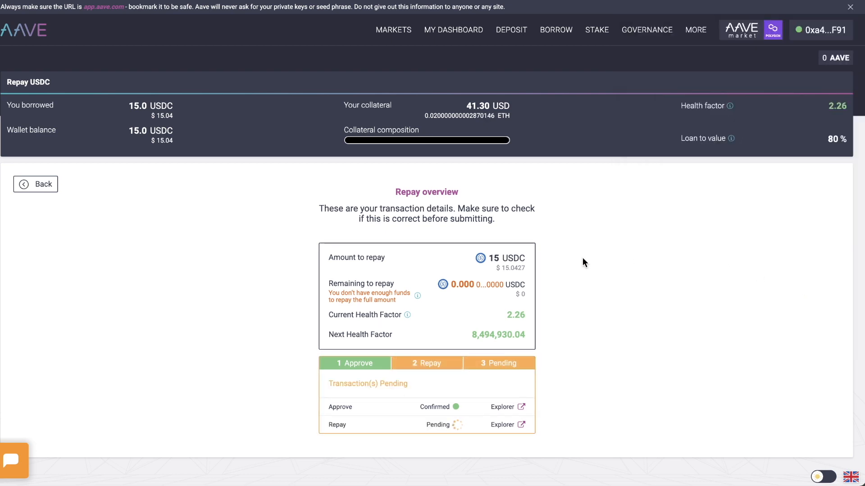
click(453, 30)
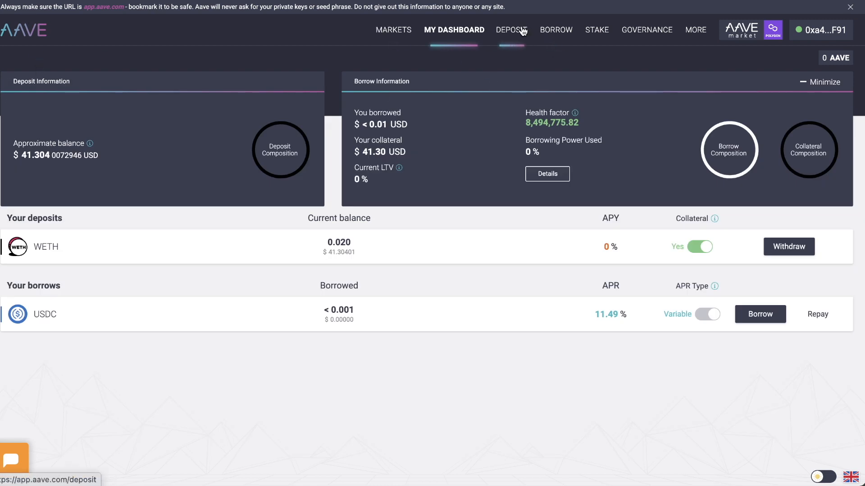
mouse_move(322, 41)
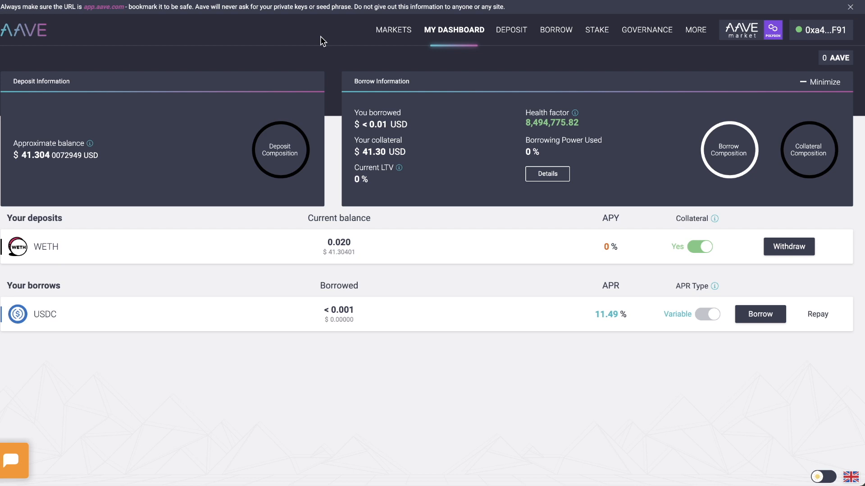
mouse_move(555, 30)
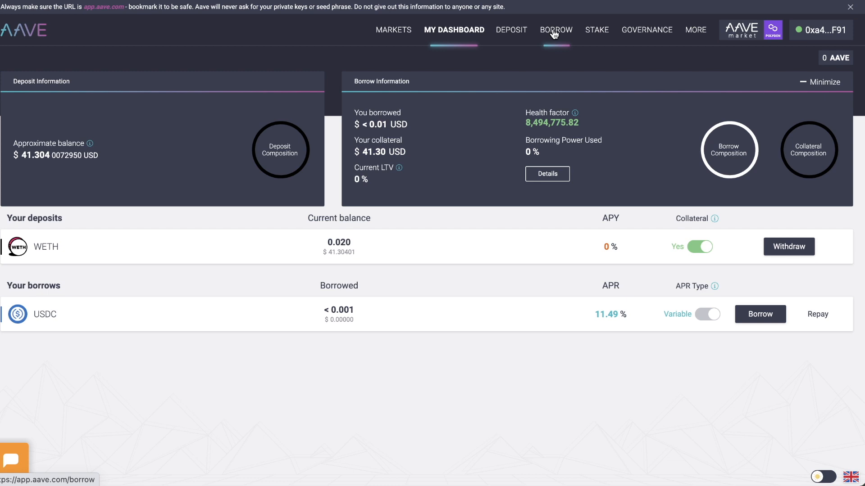
mouse_move(265, 74)
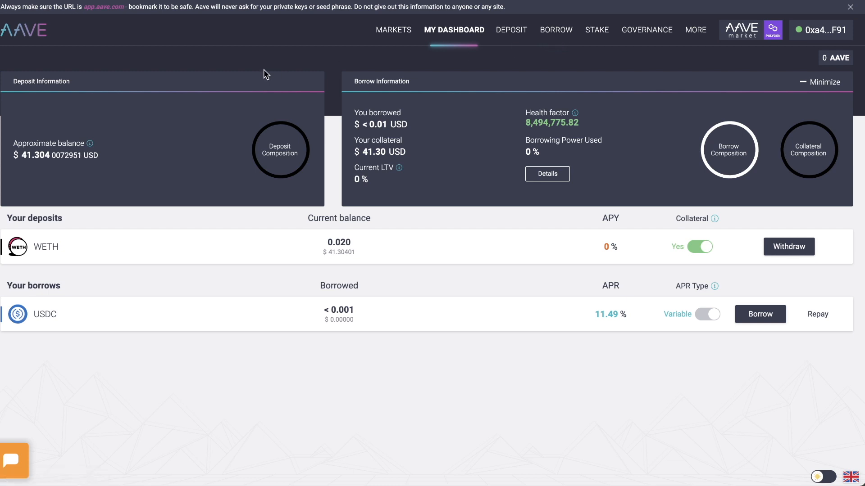